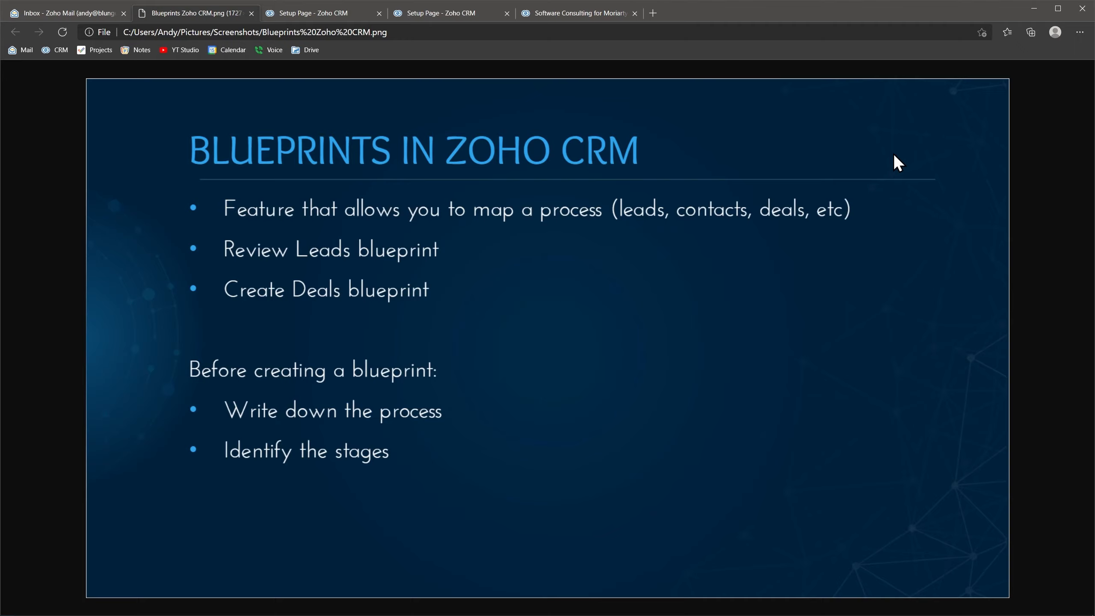
mouse_move(892, 215)
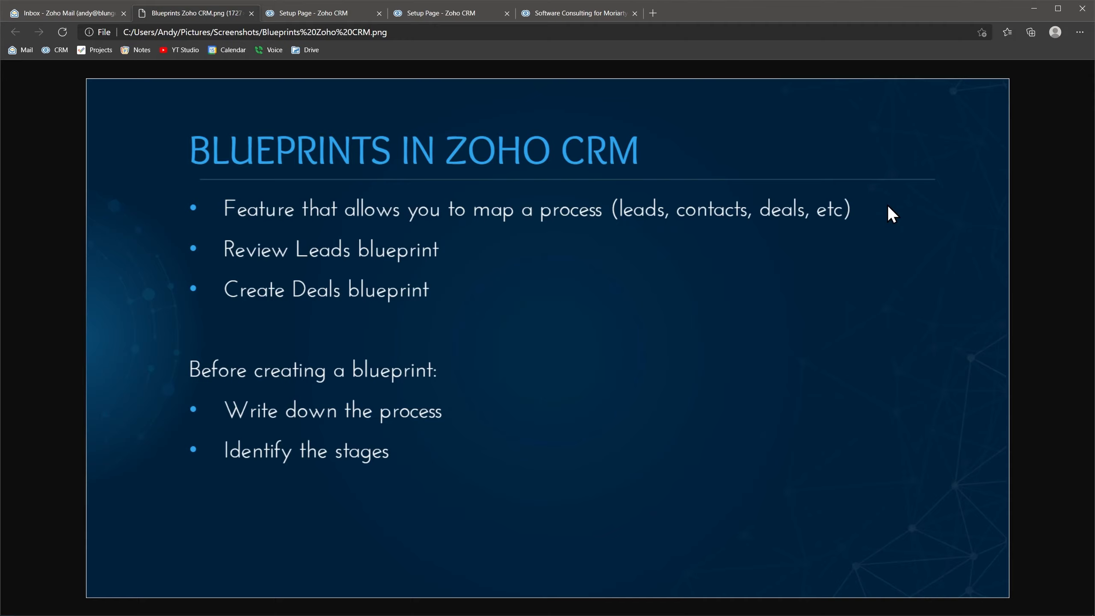
mouse_move(524, 254)
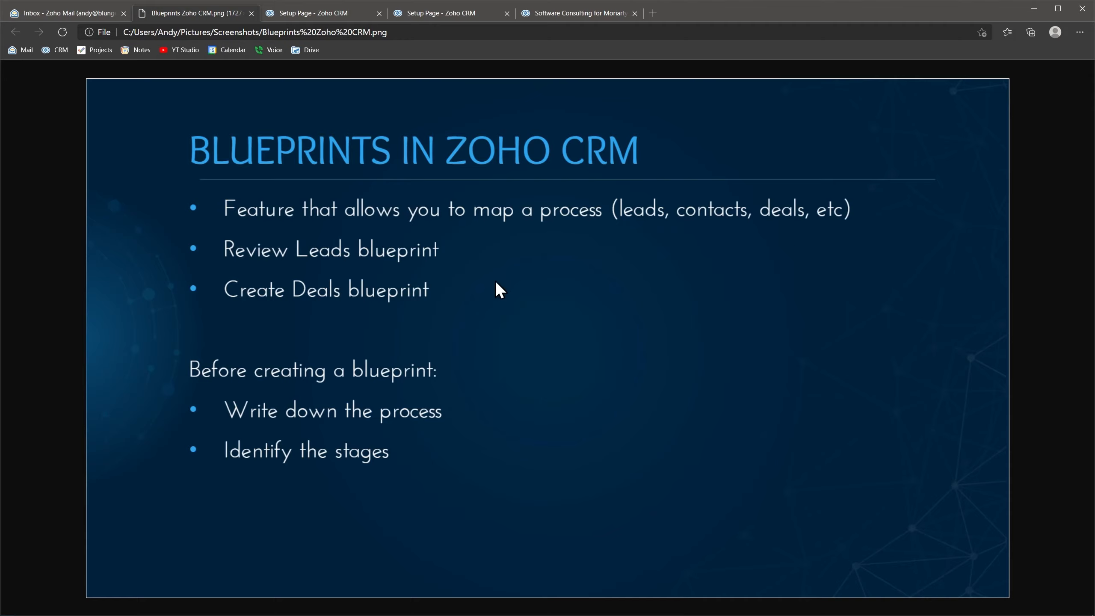
mouse_move(493, 292)
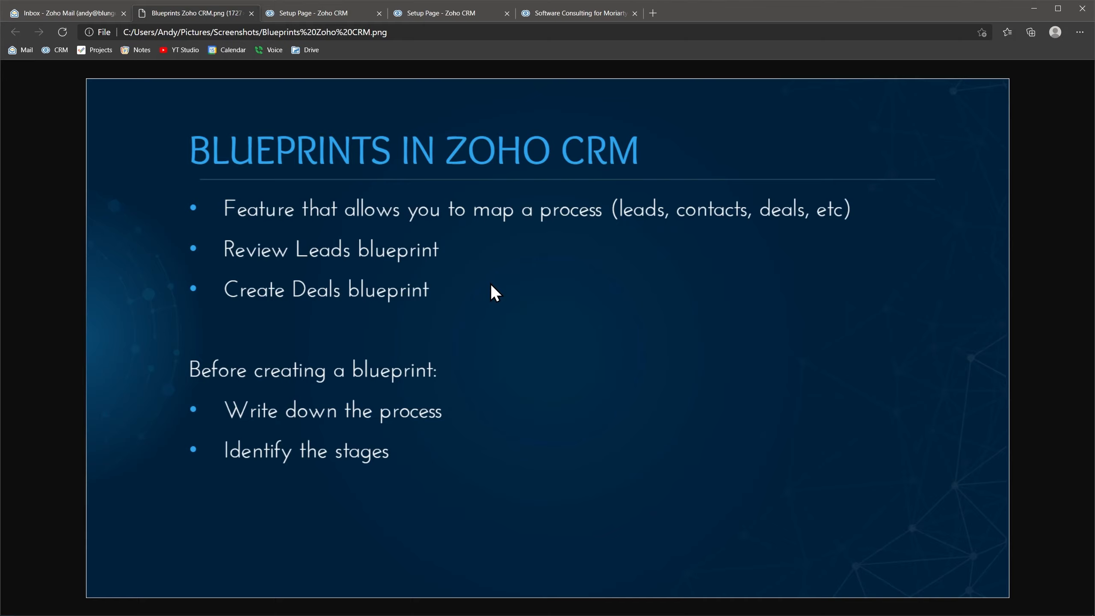
mouse_move(491, 367)
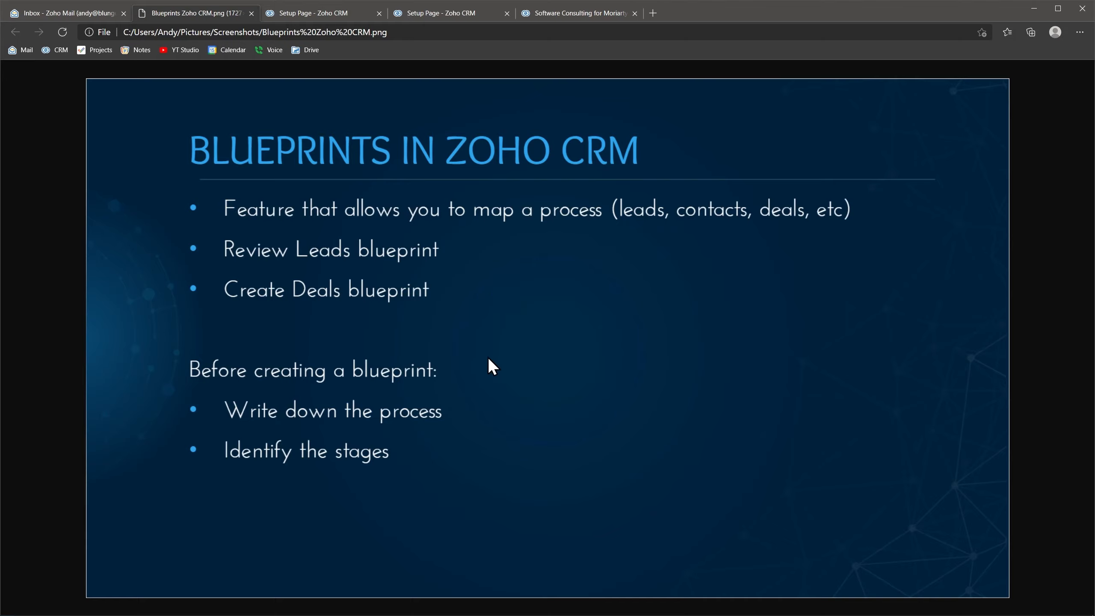
mouse_move(480, 380)
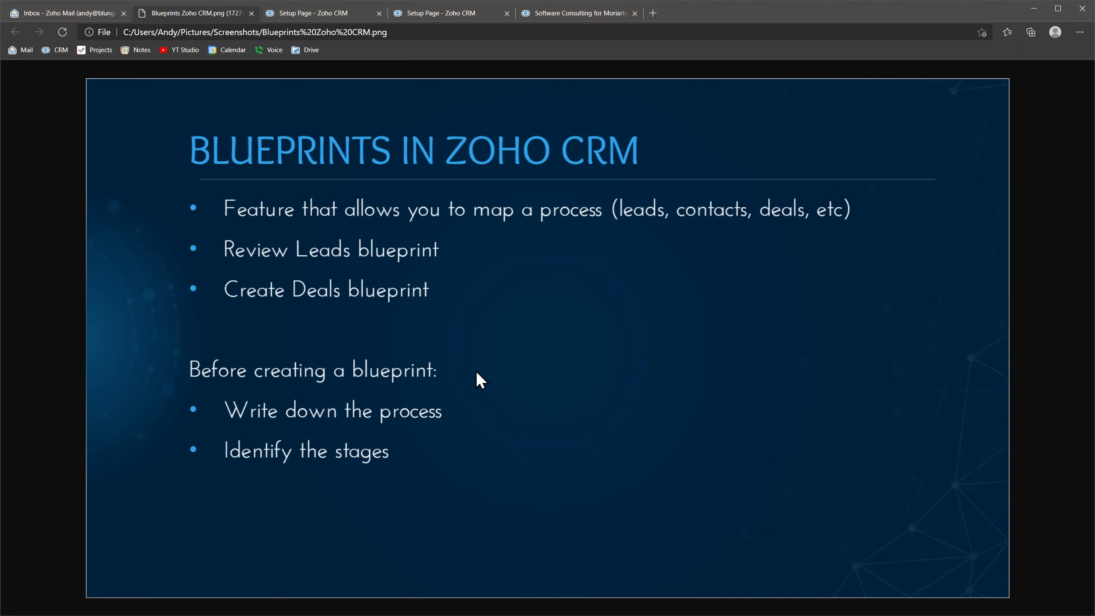
mouse_move(479, 375)
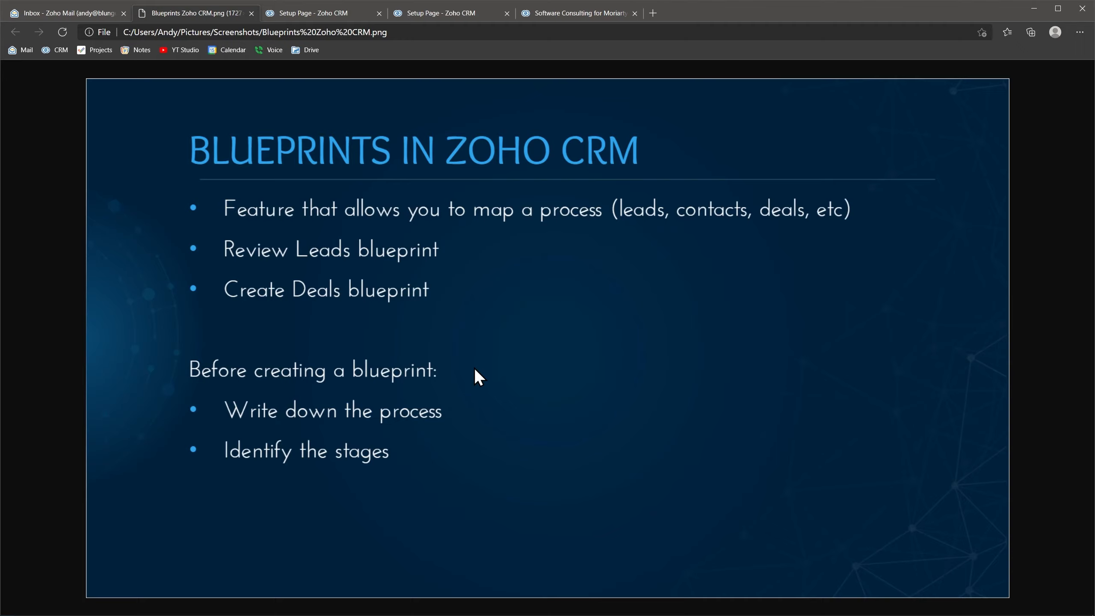
Show the Leads blueprint 'Lead prospecting and qualification' with its state diagram
click(318, 13)
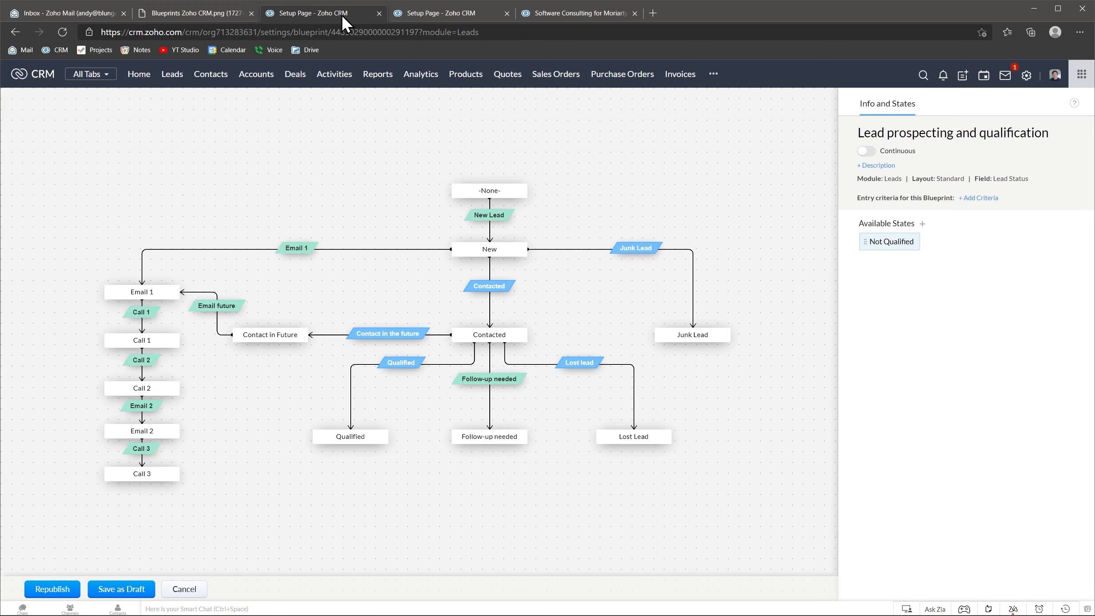
mouse_move(386, 122)
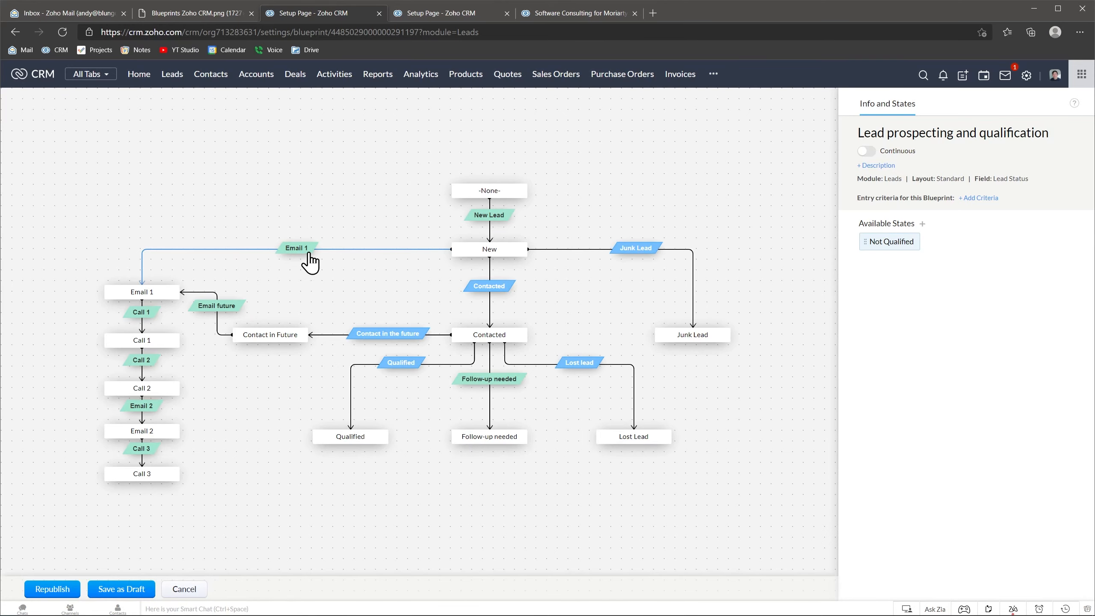
Go to the Blueprint list under Process Management in Setup
click(443, 12)
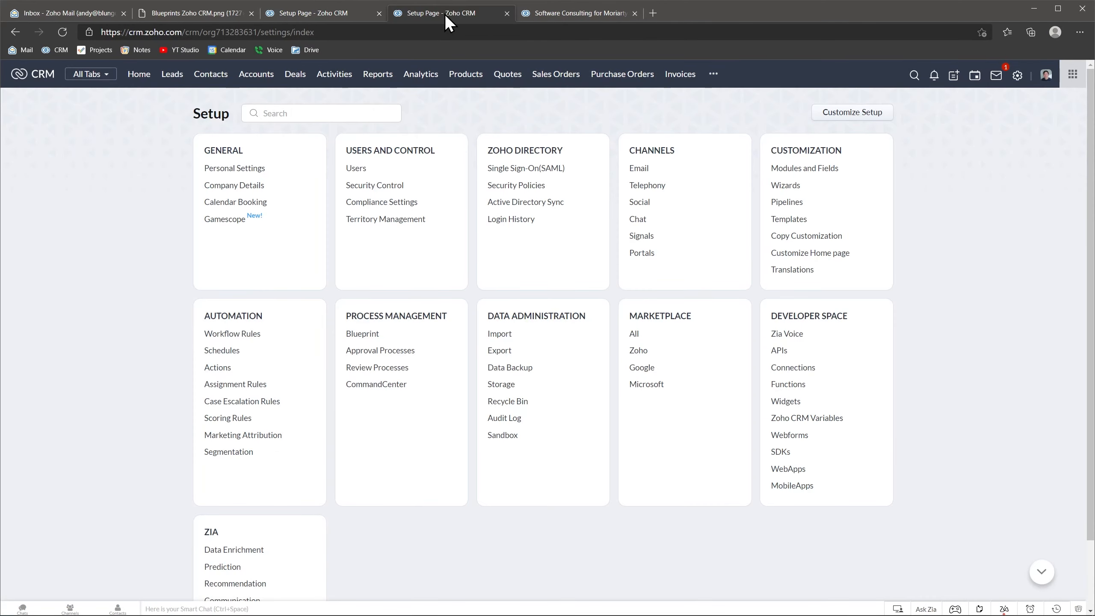
mouse_move(362, 334)
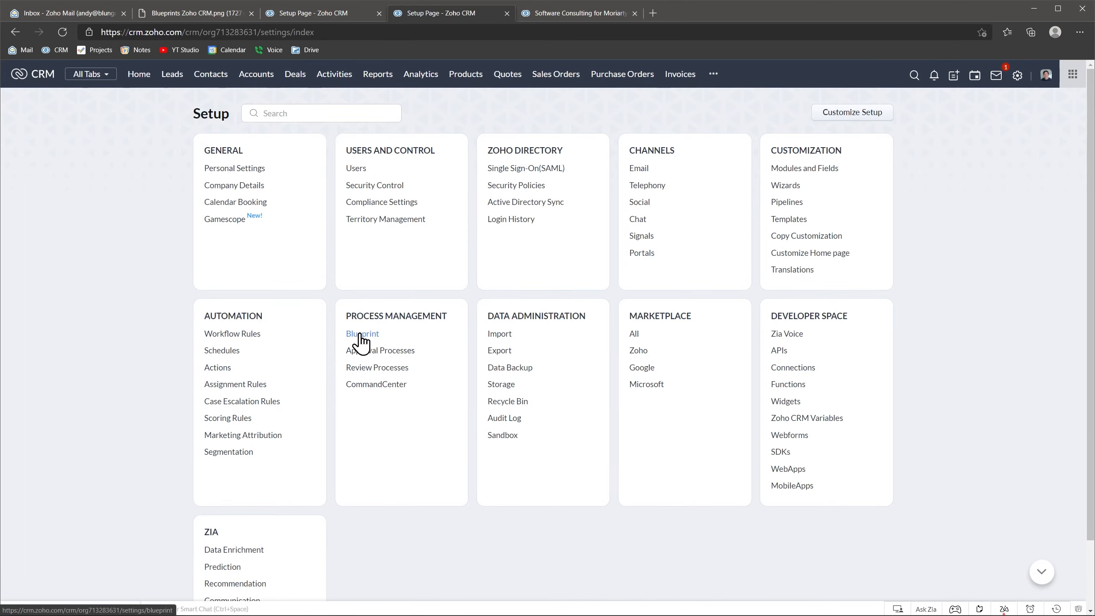
click(362, 333)
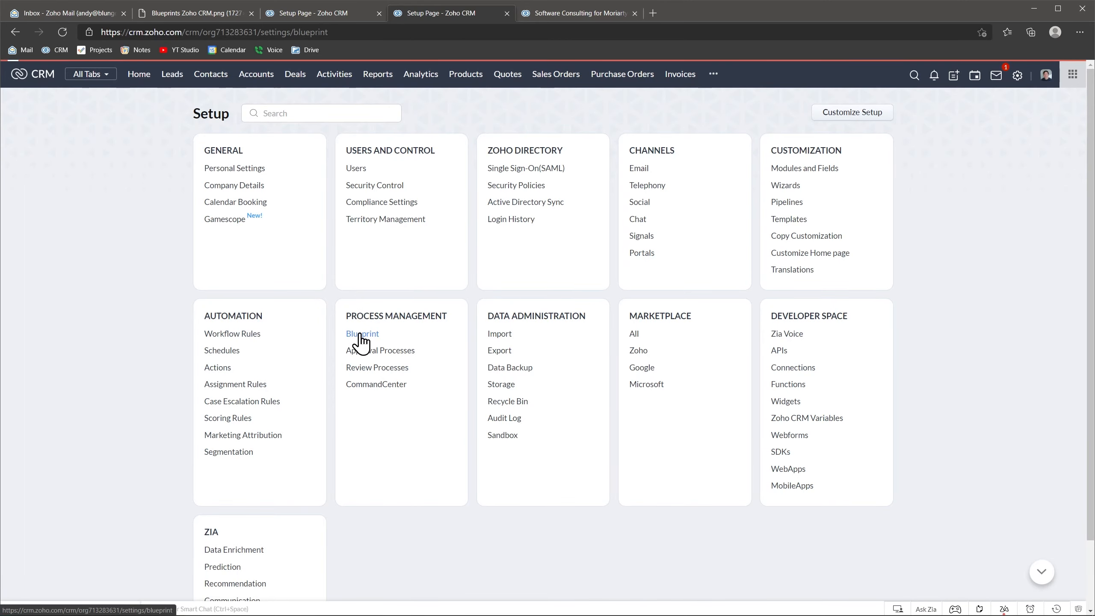
click(361, 334)
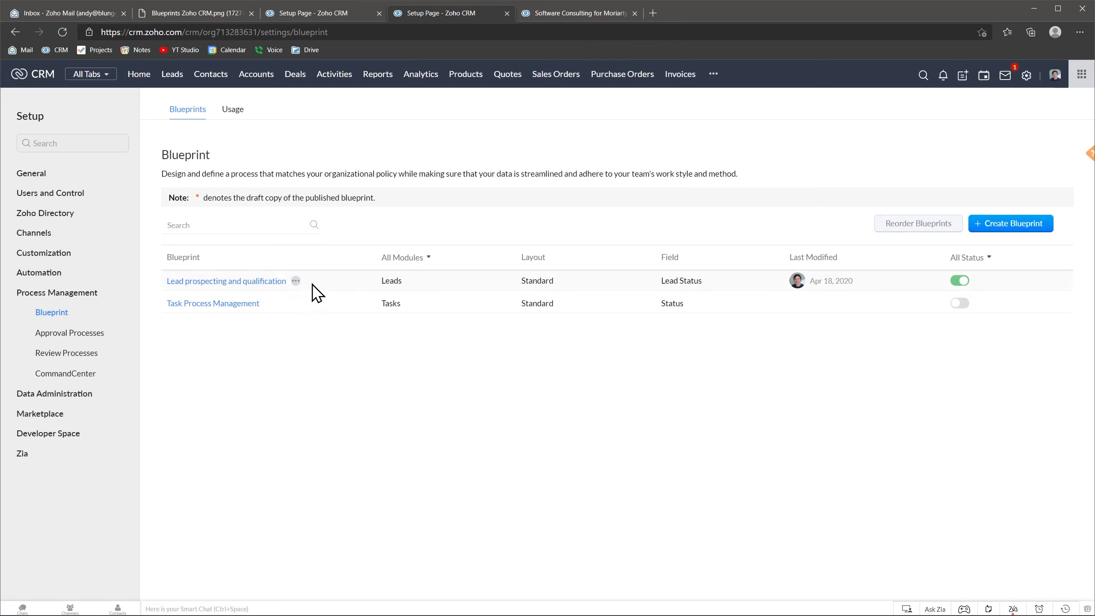
mouse_move(1008, 223)
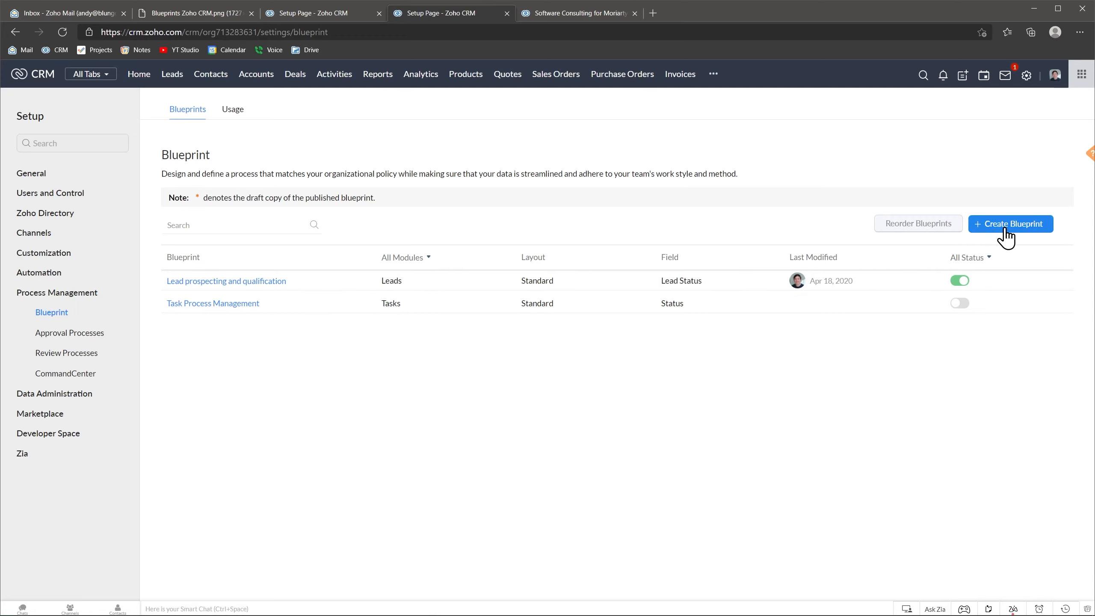
Create a blueprint 'Sales process' on the Deals module, Standard layout, driven by the Stage field
click(1010, 223)
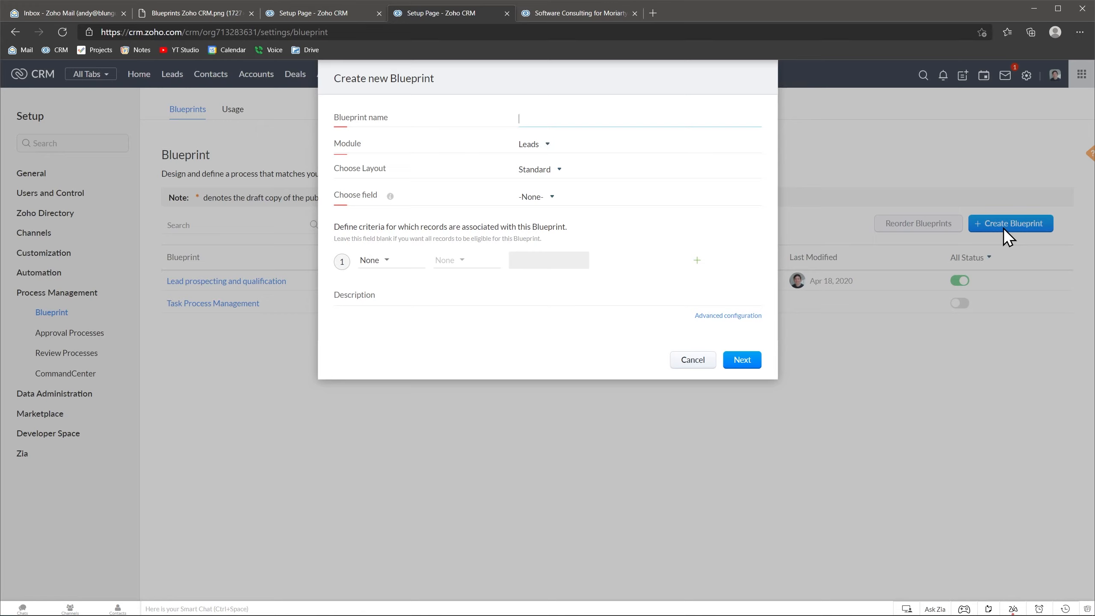
text(Sales process)
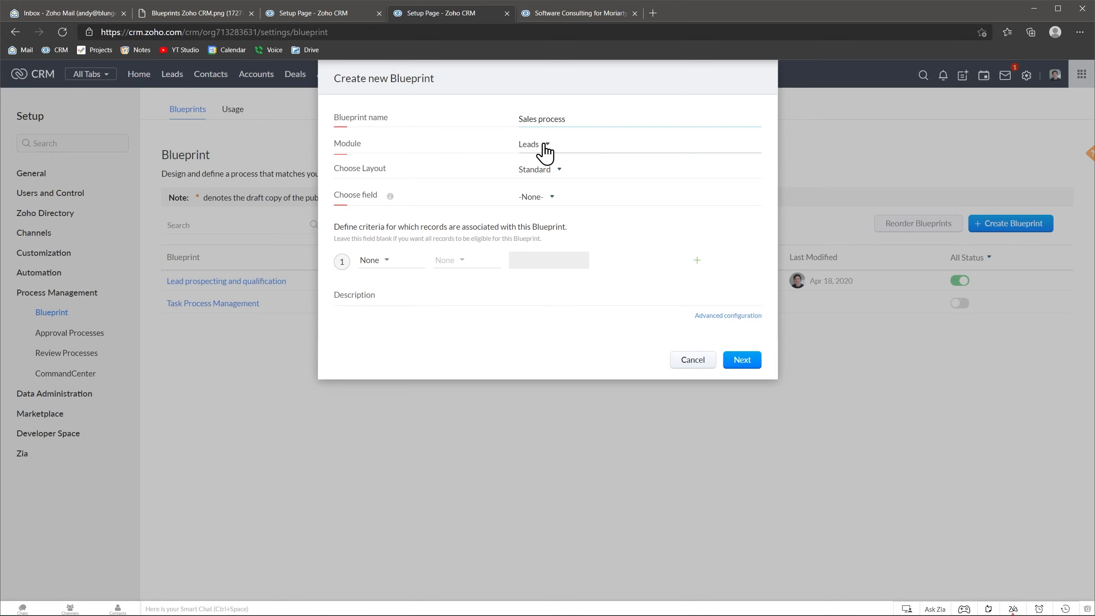
click(528, 144)
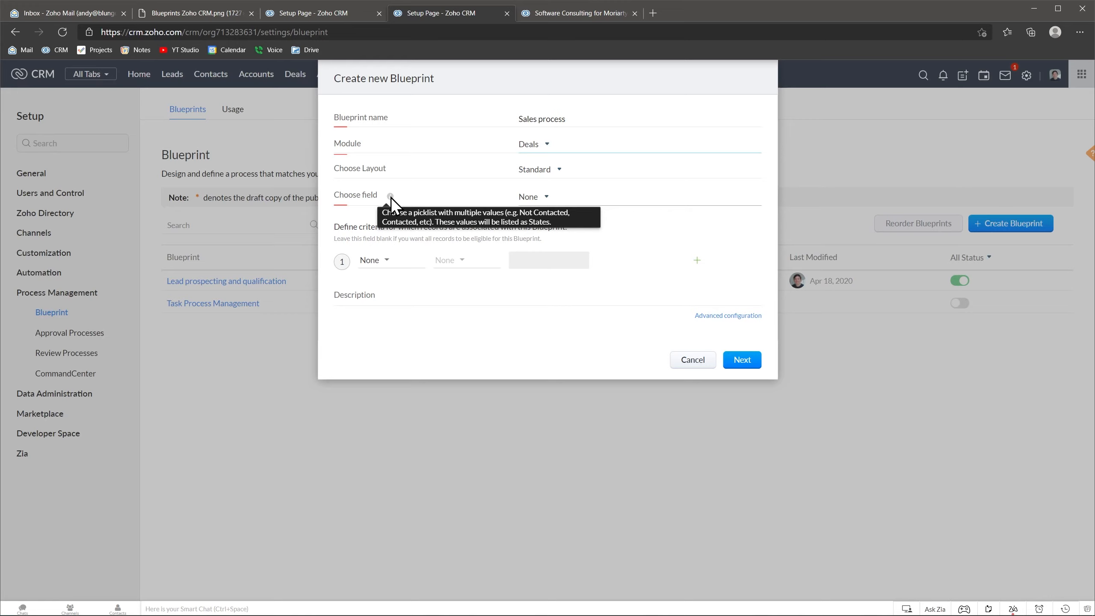
mouse_move(534, 201)
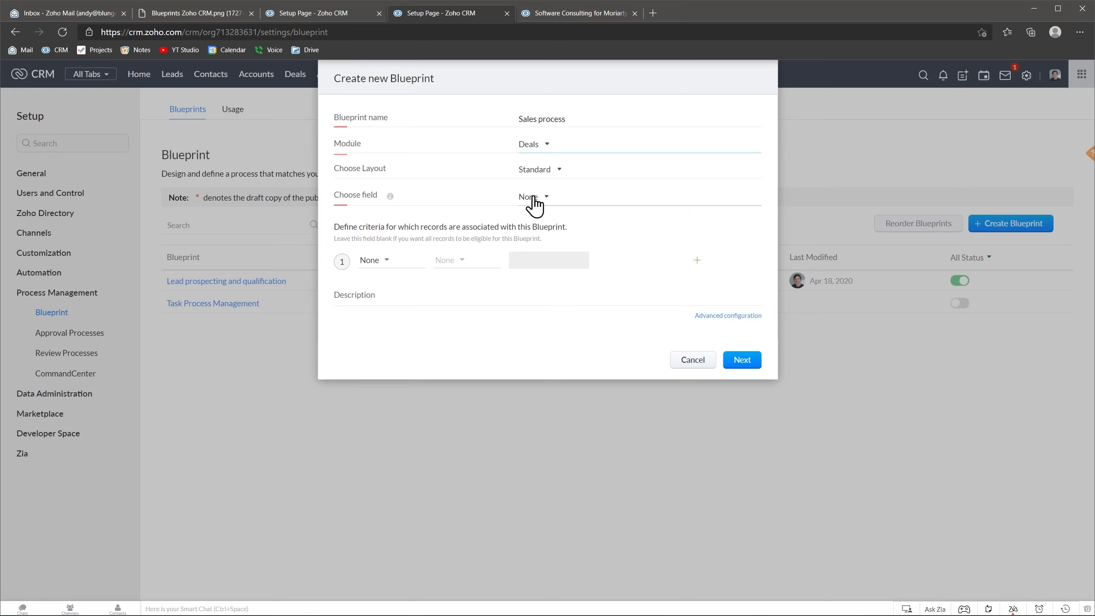
click(533, 196)
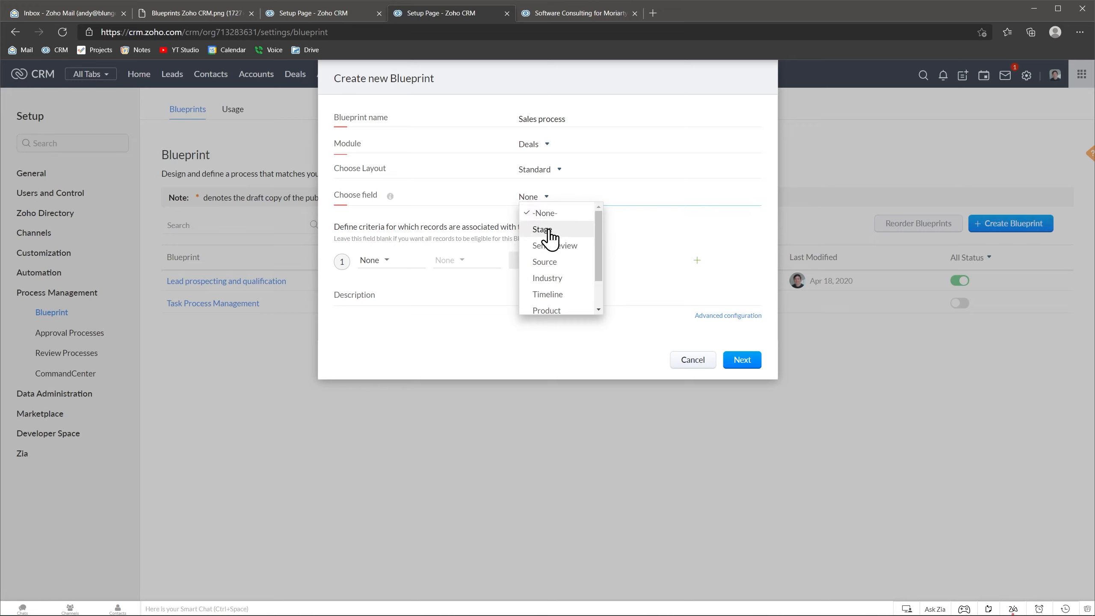
click(543, 230)
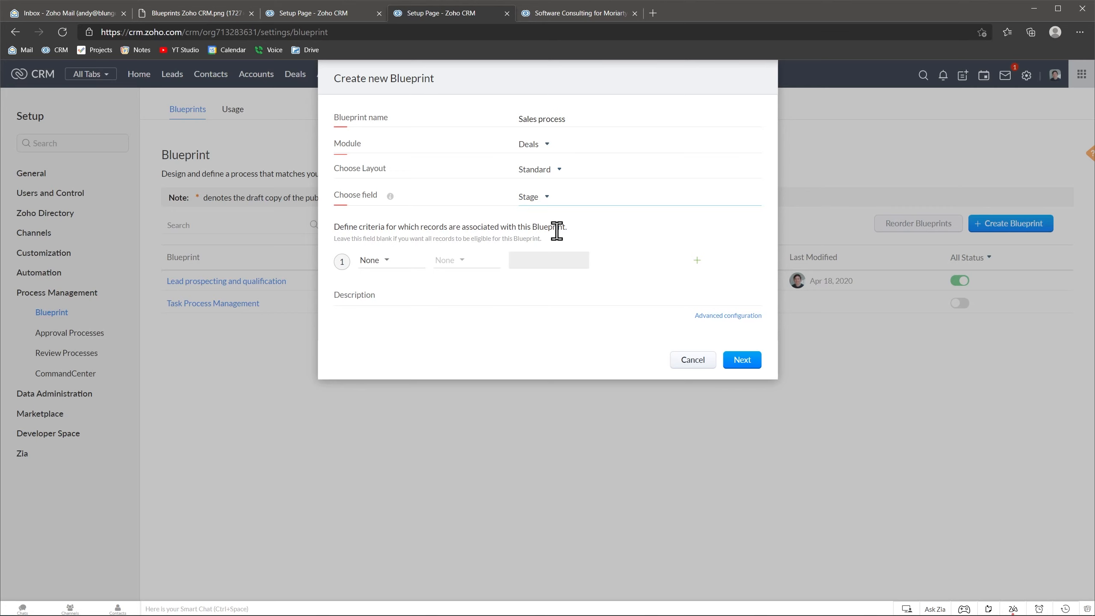
click(742, 359)
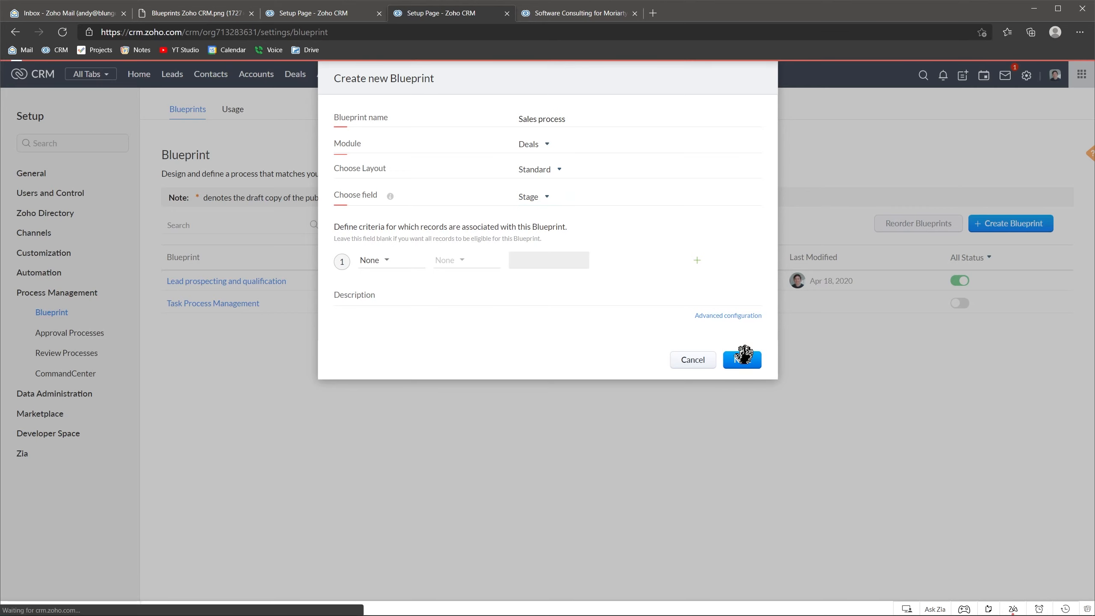
Proceed to the empty Sales process canvas listing the Deal states
click(742, 359)
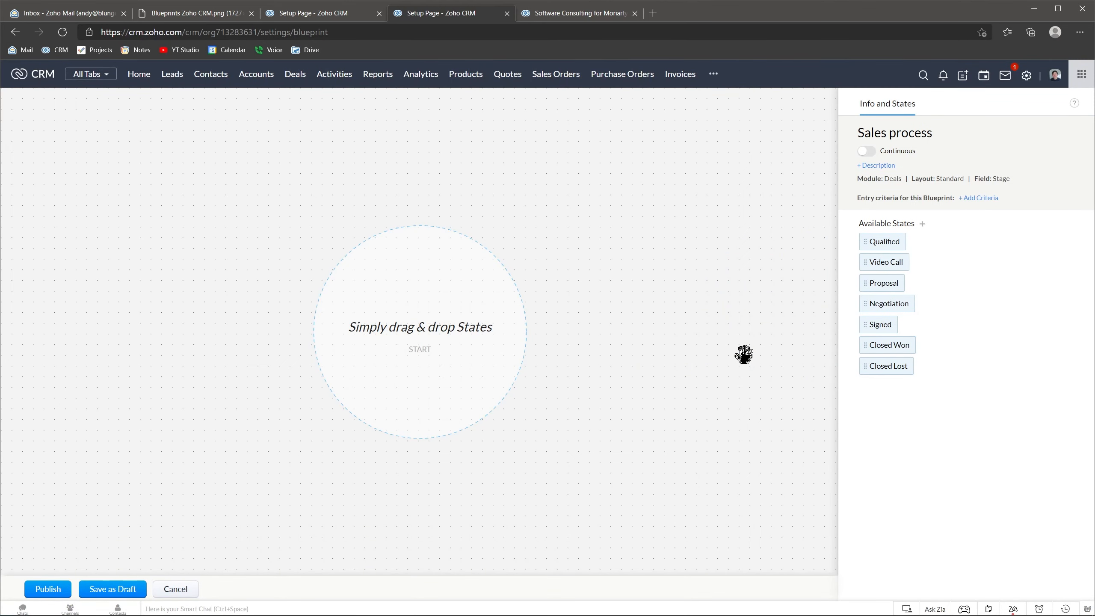
mouse_move(954, 255)
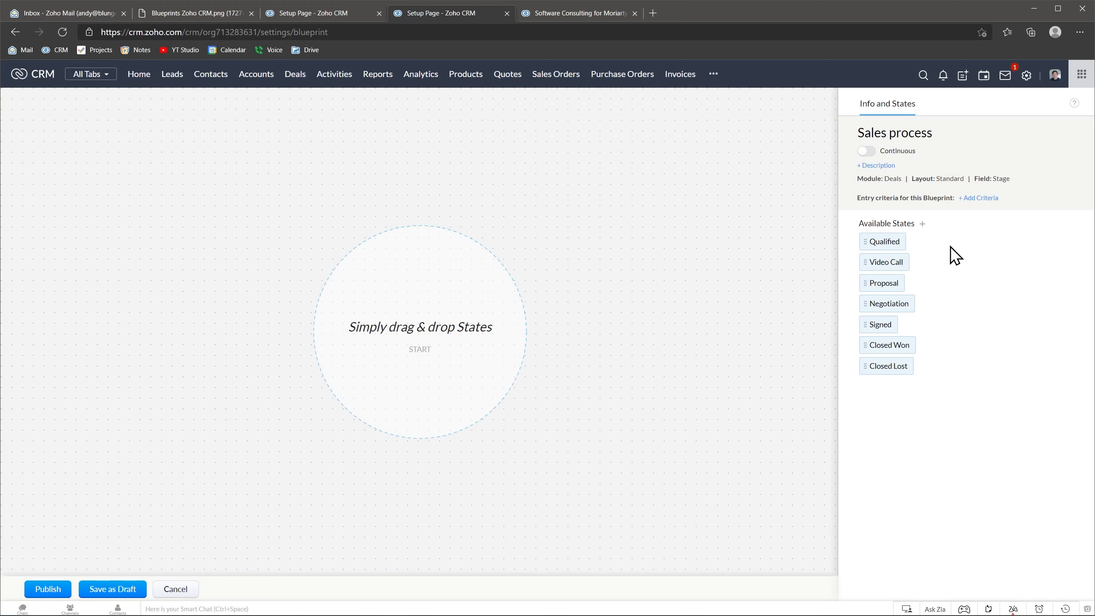
mouse_move(933, 263)
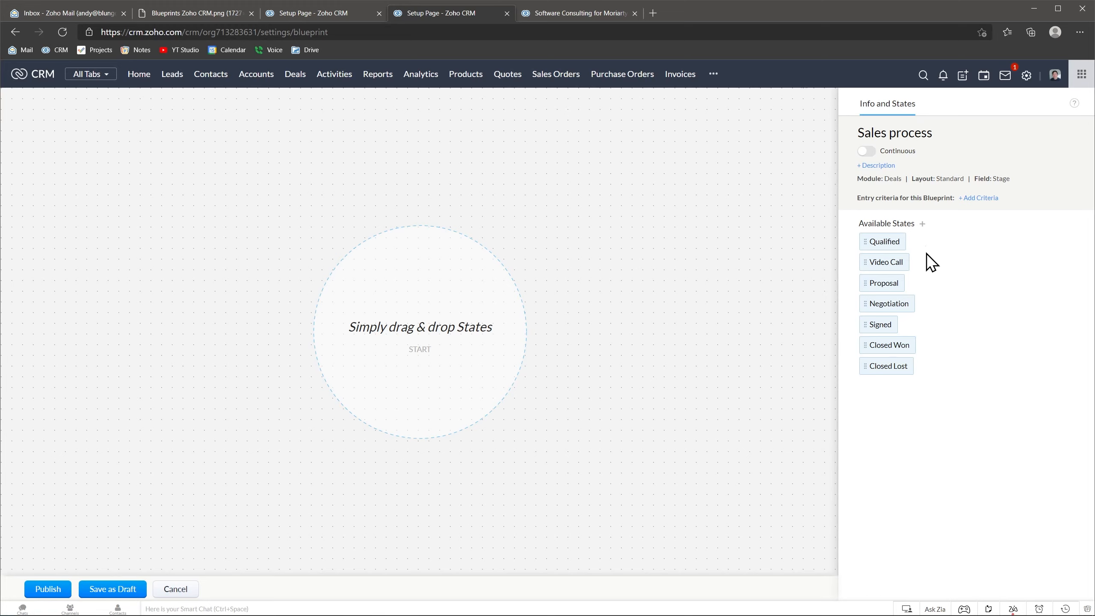
mouse_move(922, 291)
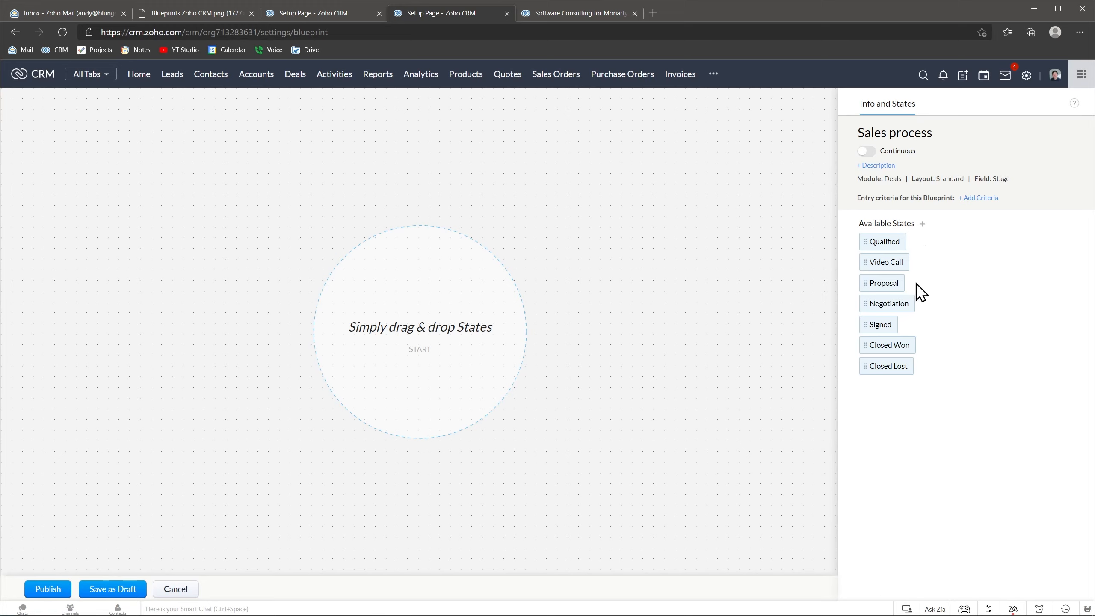
mouse_move(933, 322)
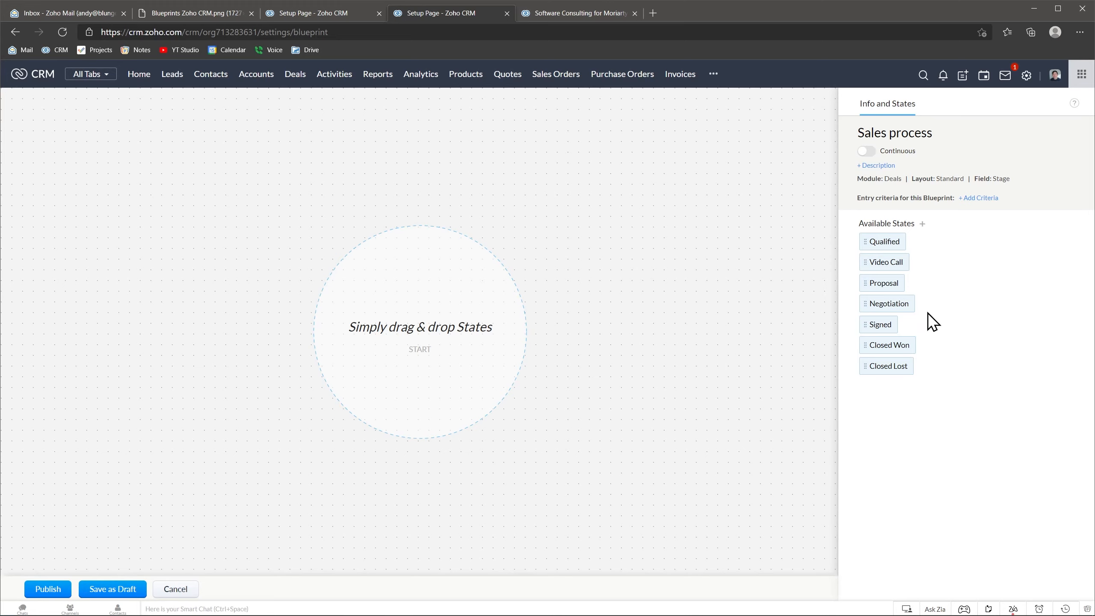
mouse_move(920, 330)
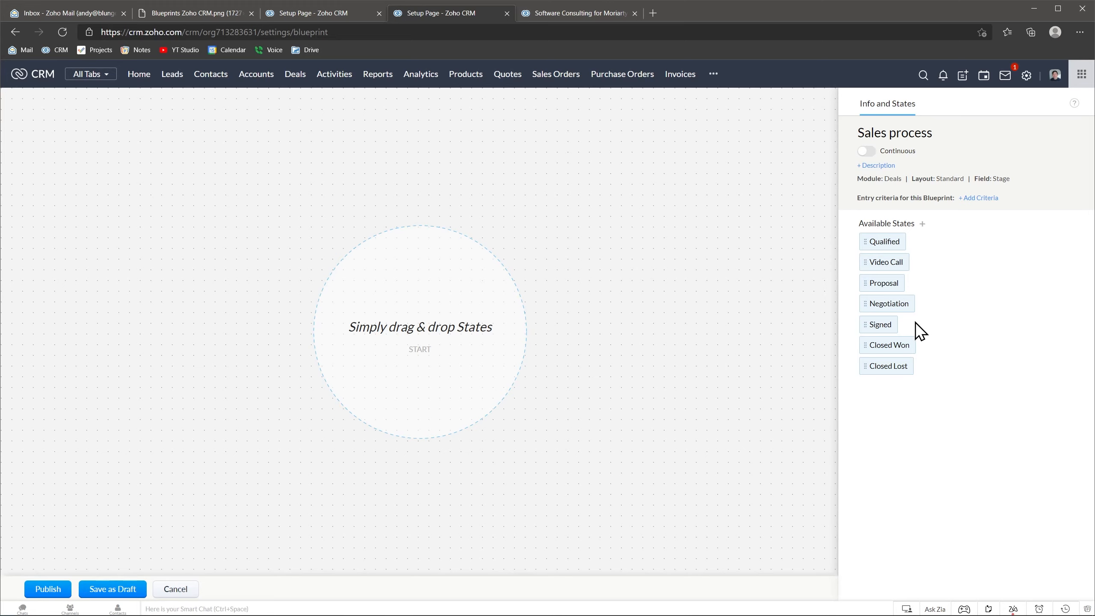
mouse_move(926, 353)
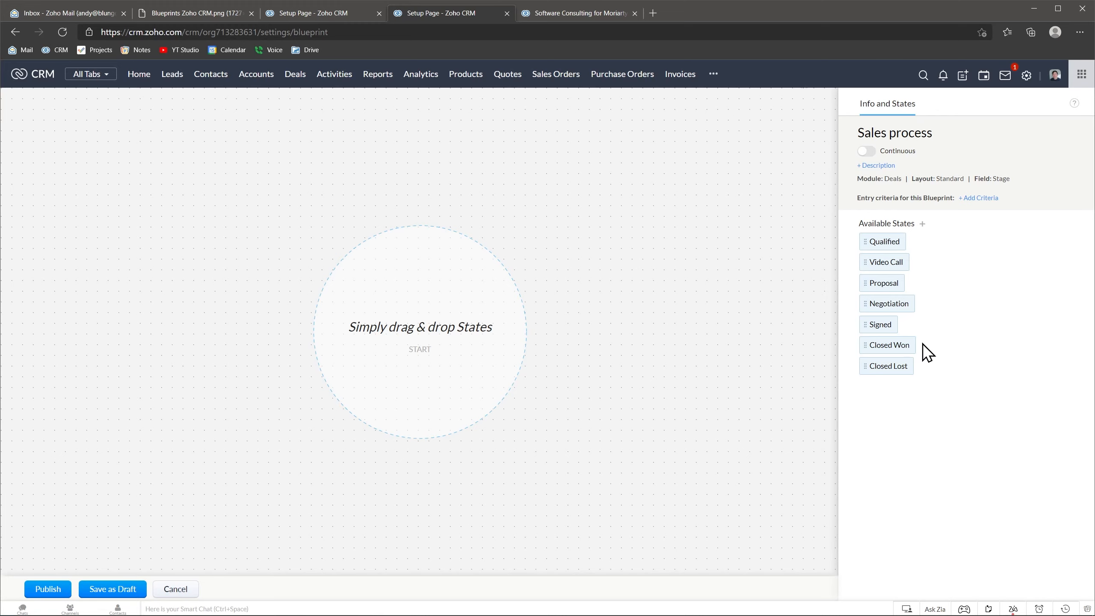
mouse_move(927, 372)
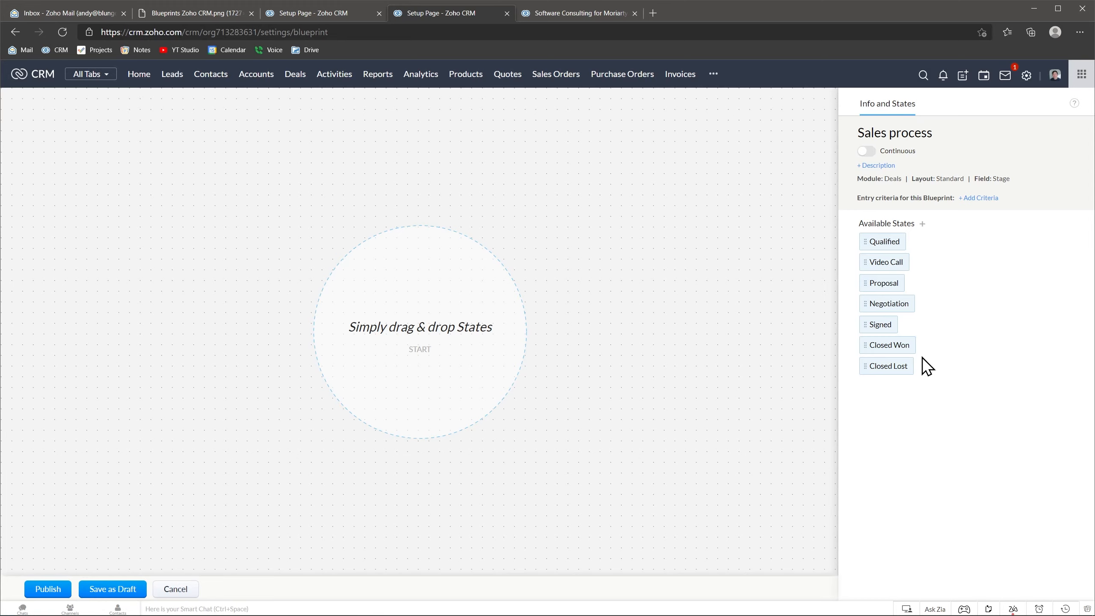
Place Qualified as the starting stage and add Video Call beneath it
drag(883, 241, 443, 231)
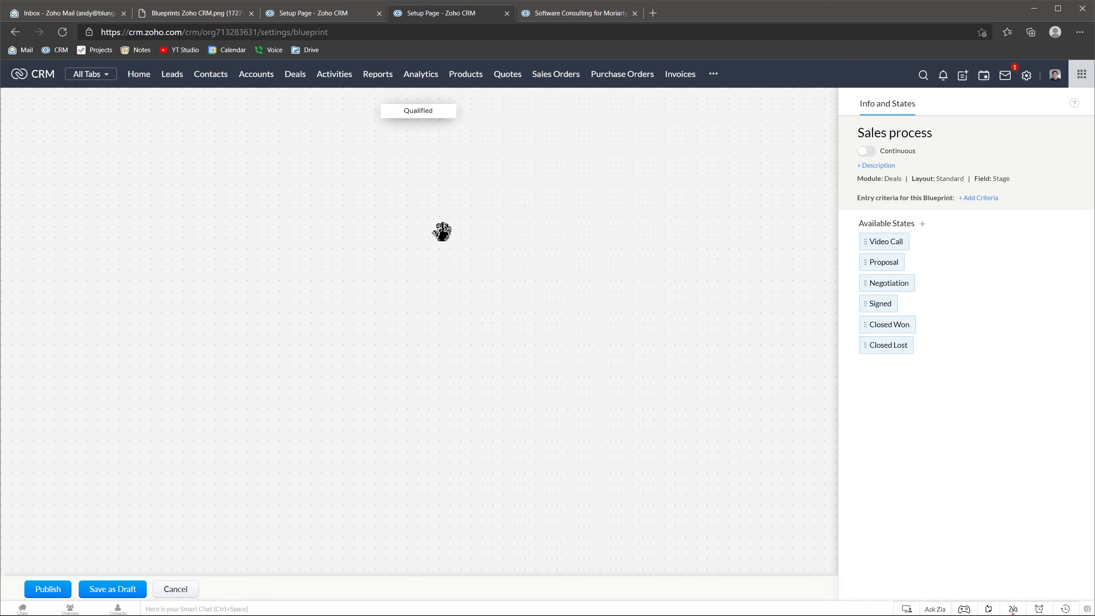
drag(883, 241, 428, 196)
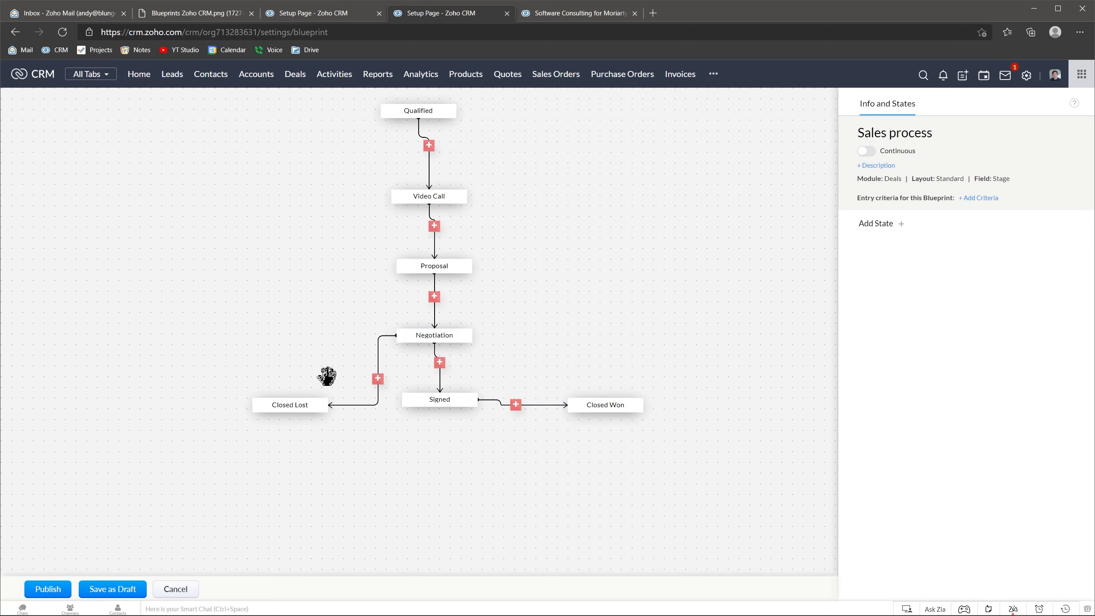
mouse_move(324, 231)
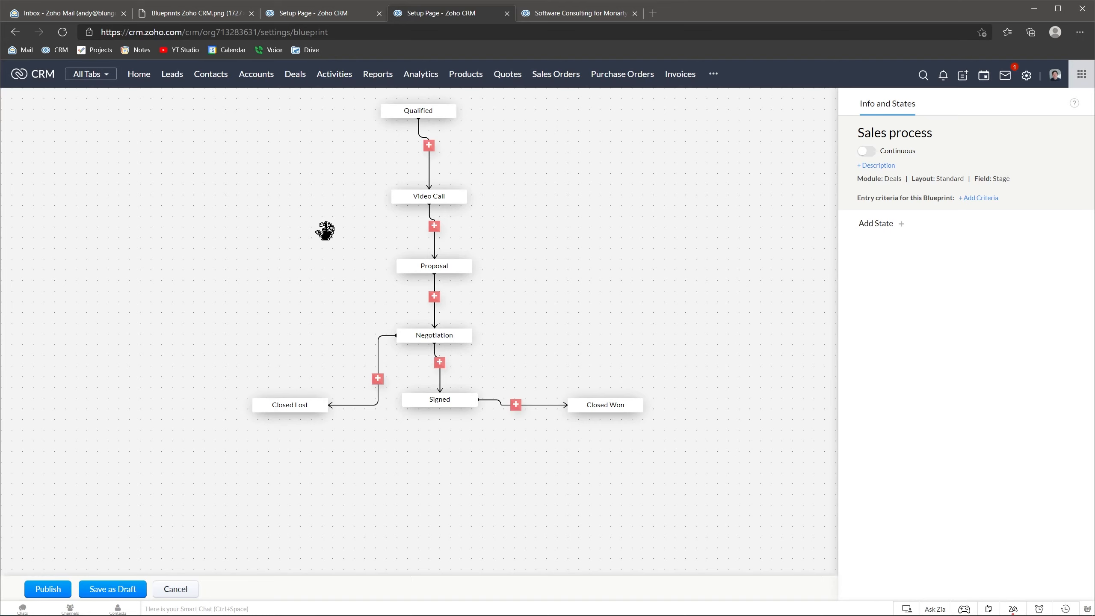
mouse_move(416, 153)
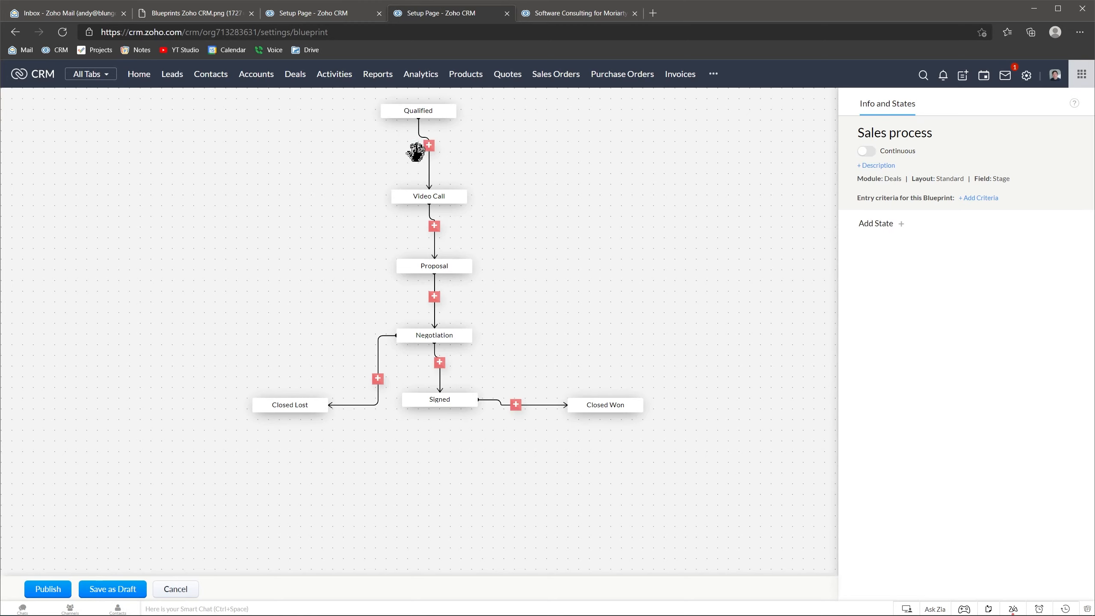
Add a transition 'Ready for VC' from Qualified to Video Call and save it
click(428, 145)
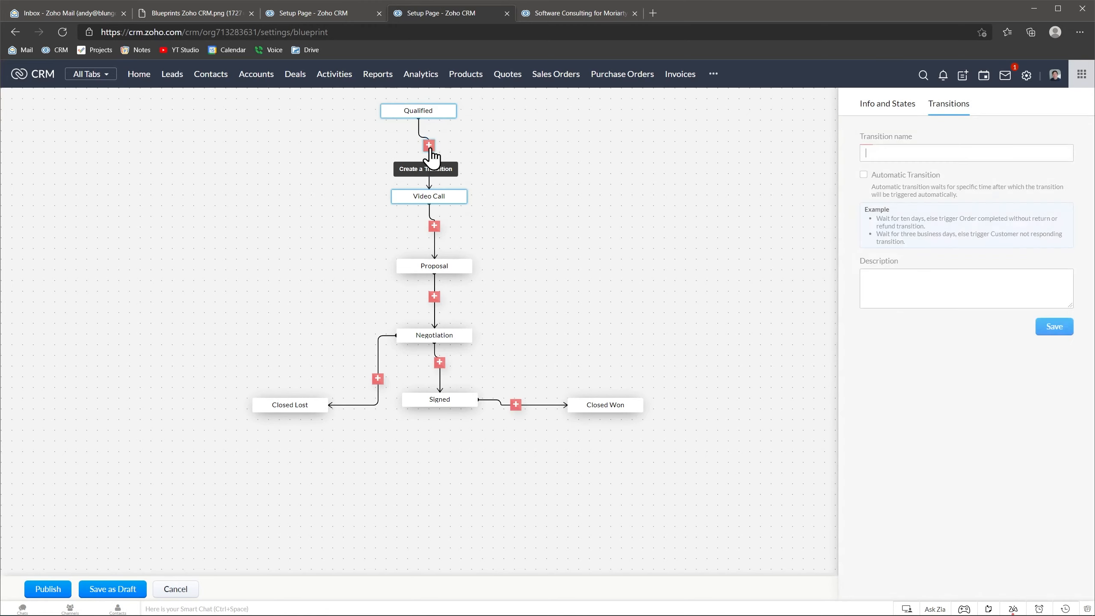
text(Ready for VC)
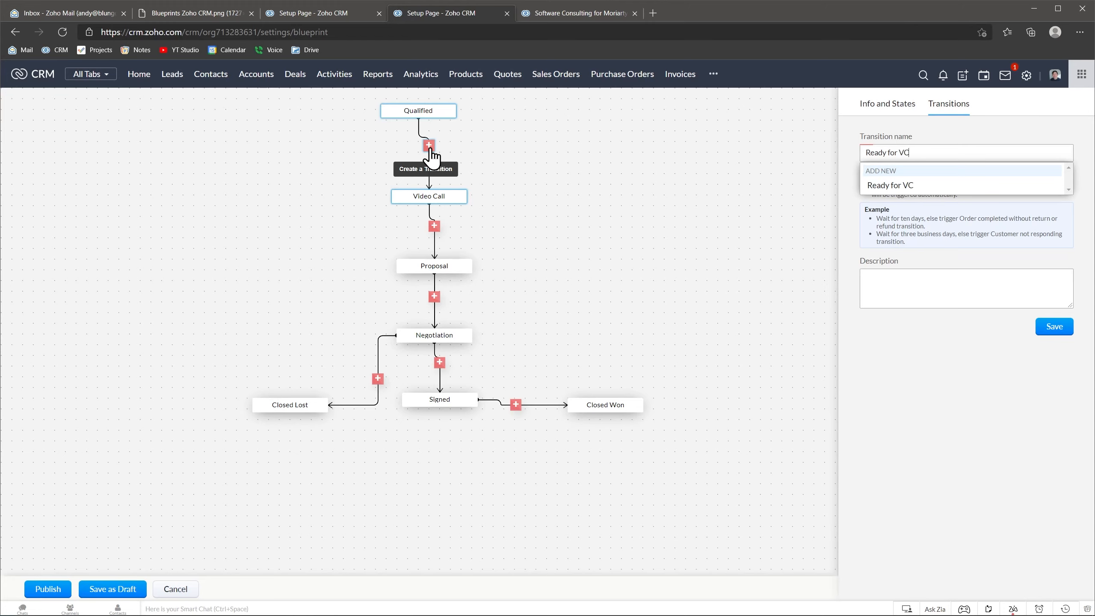
mouse_move(480, 146)
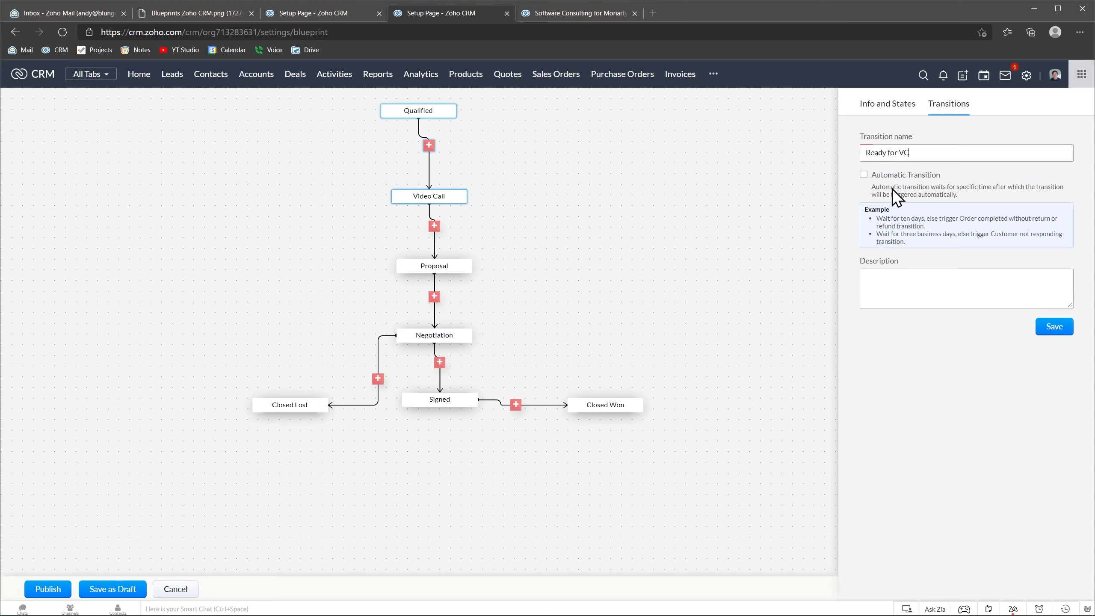
click(1053, 326)
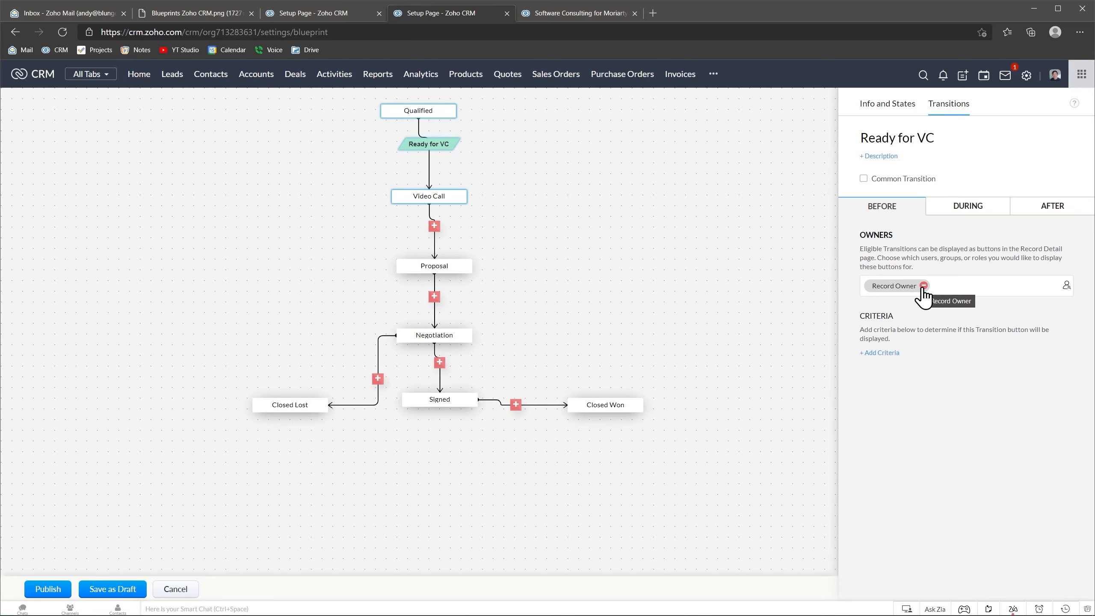
Remove Record Owner from Ready for VC and require Account Name during the transition
click(925, 286)
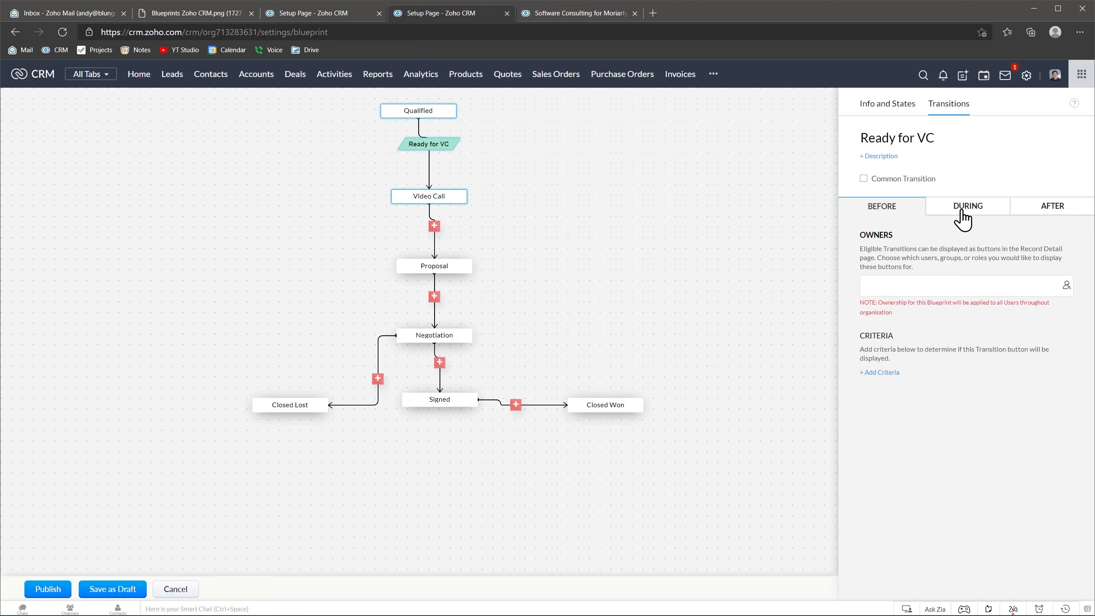
click(966, 206)
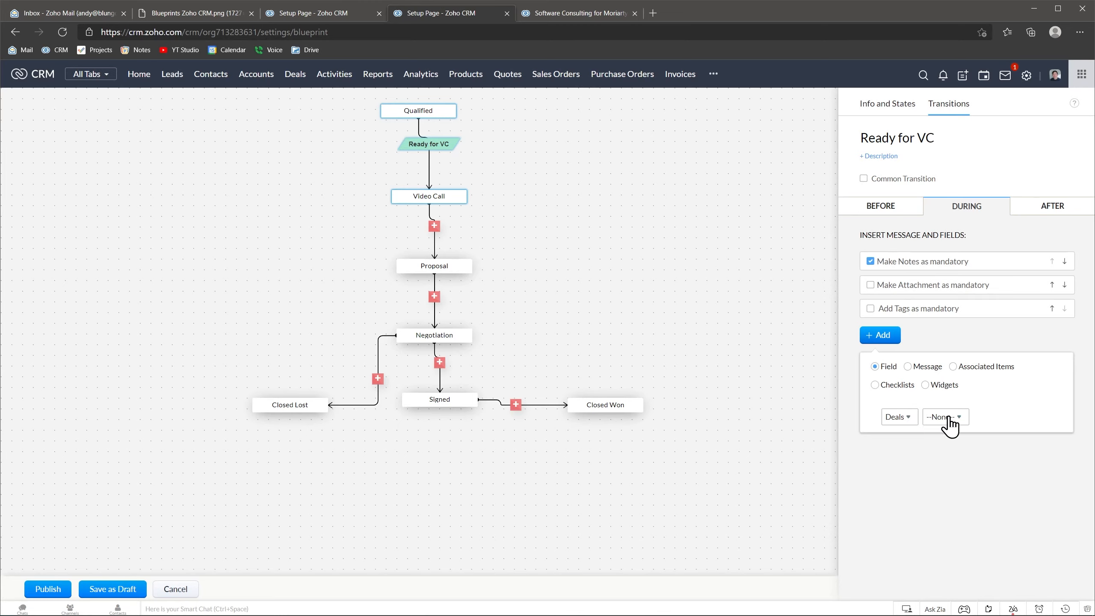
click(944, 417)
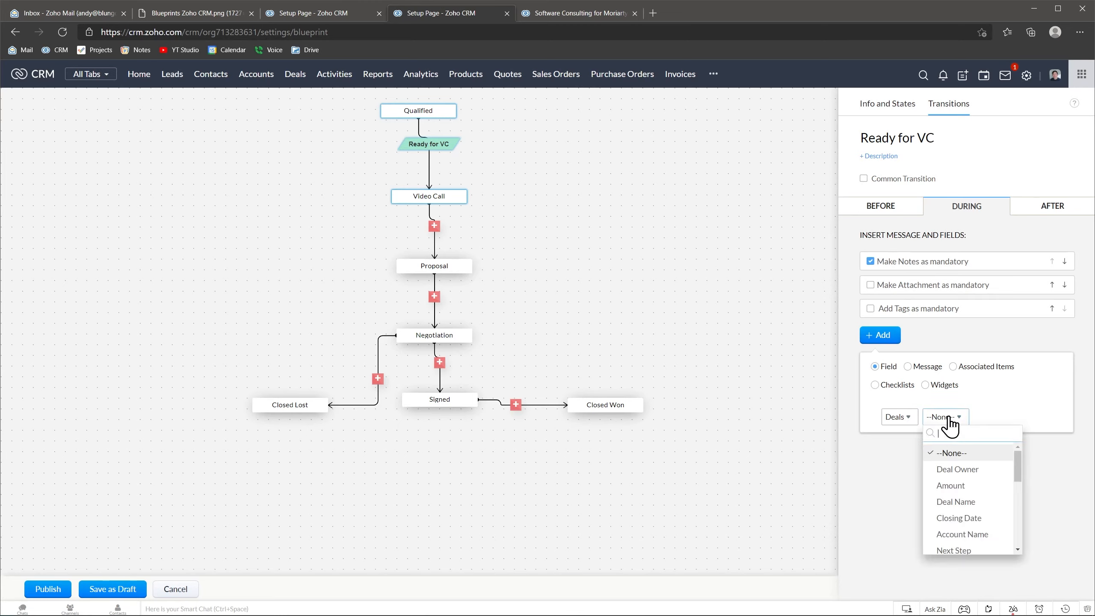
mouse_move(962, 534)
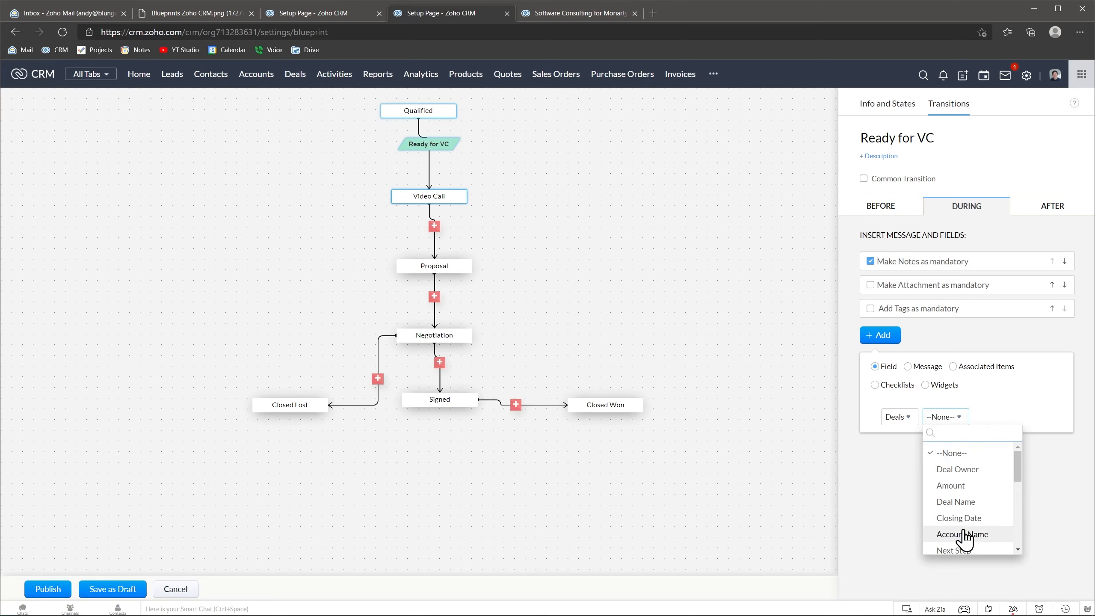
click(961, 534)
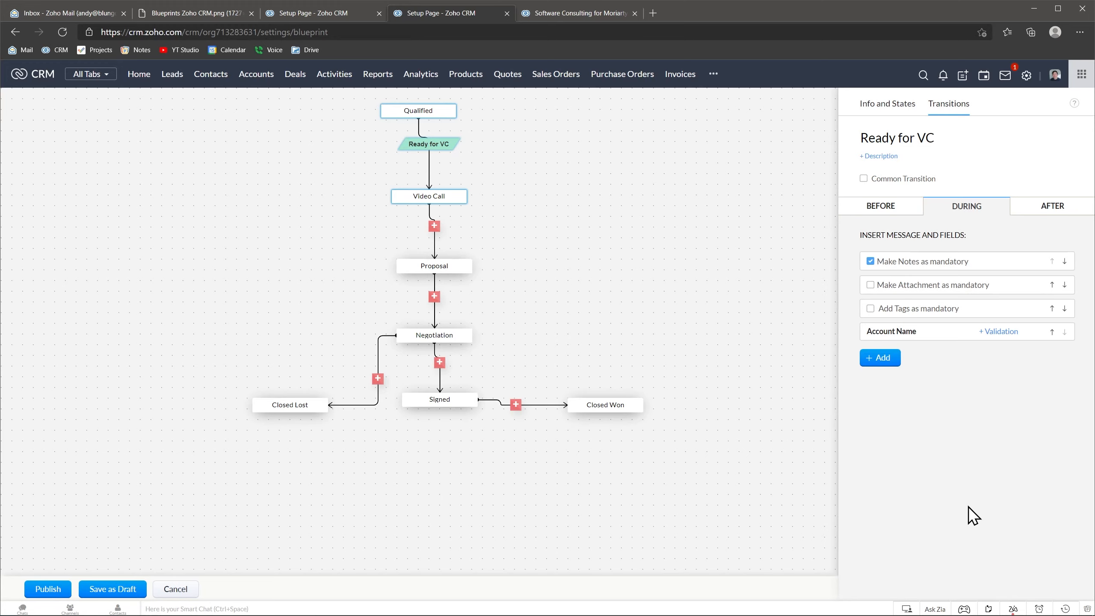
Review the After actions, then begin a transition from Video Call to Proposal
click(1051, 206)
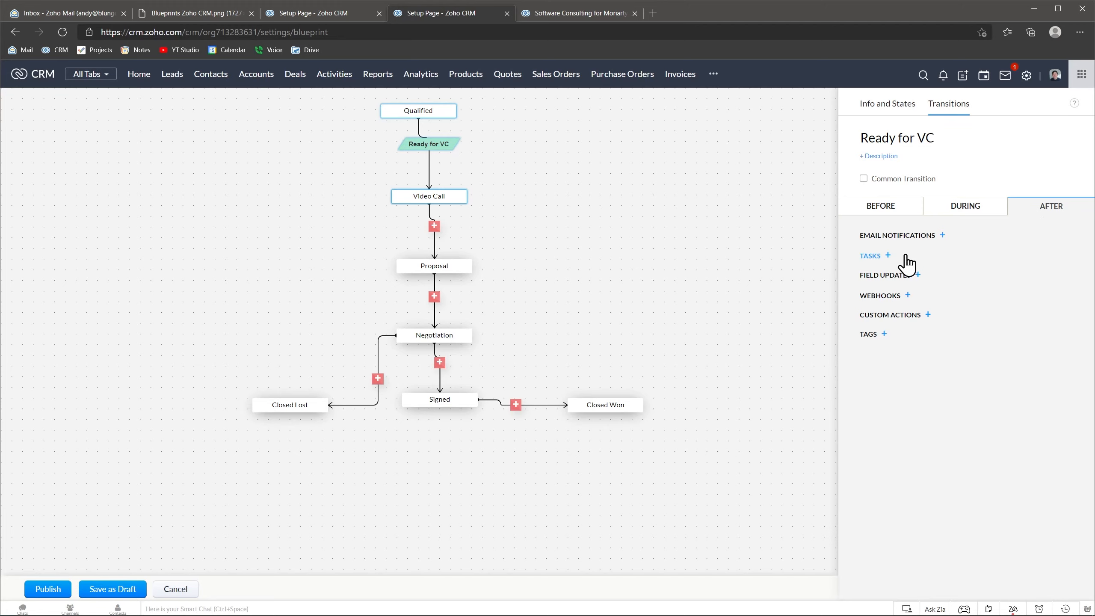
mouse_move(932, 283)
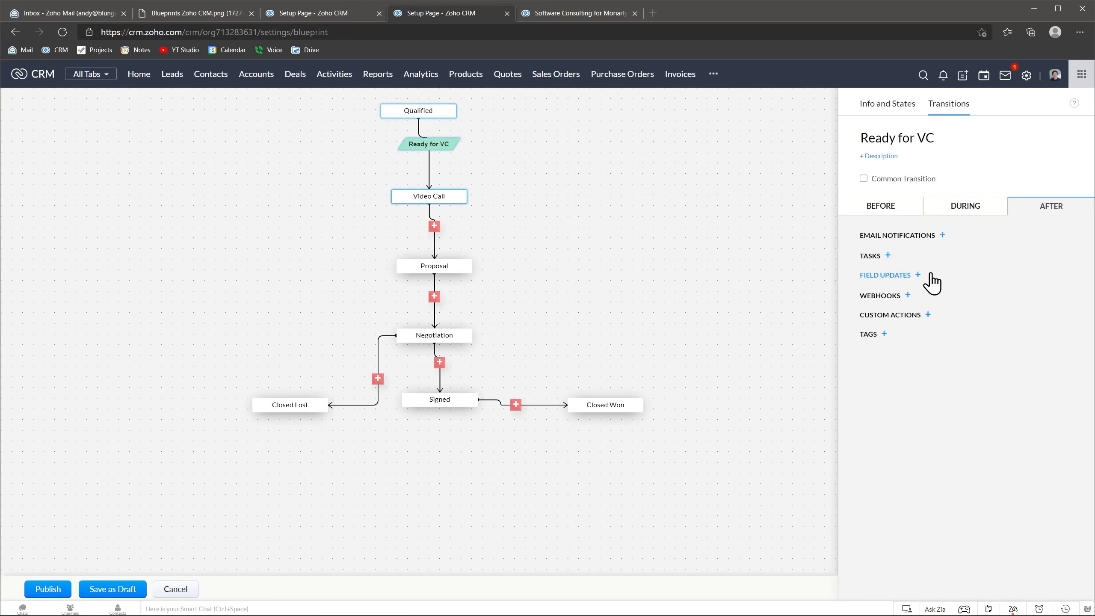
mouse_move(924, 301)
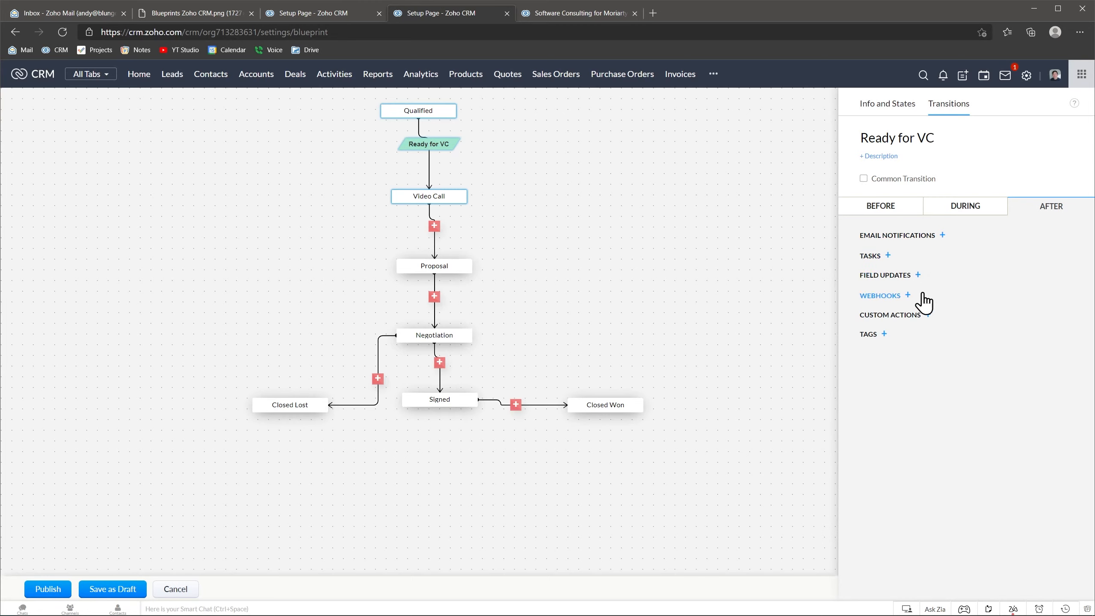
mouse_move(947, 322)
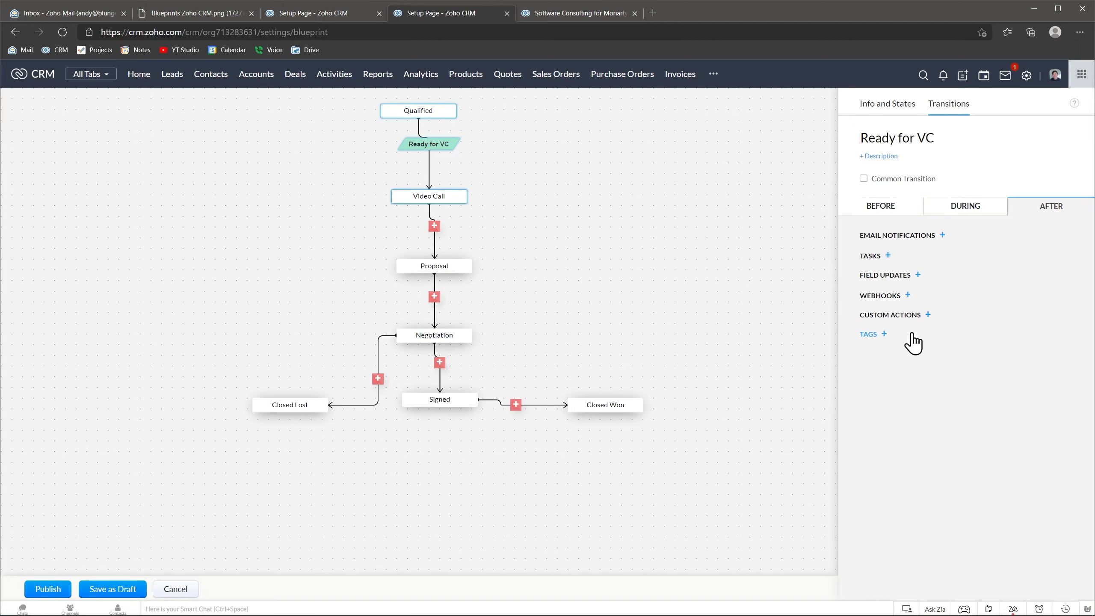
click(433, 225)
text(Ready for Proposal)
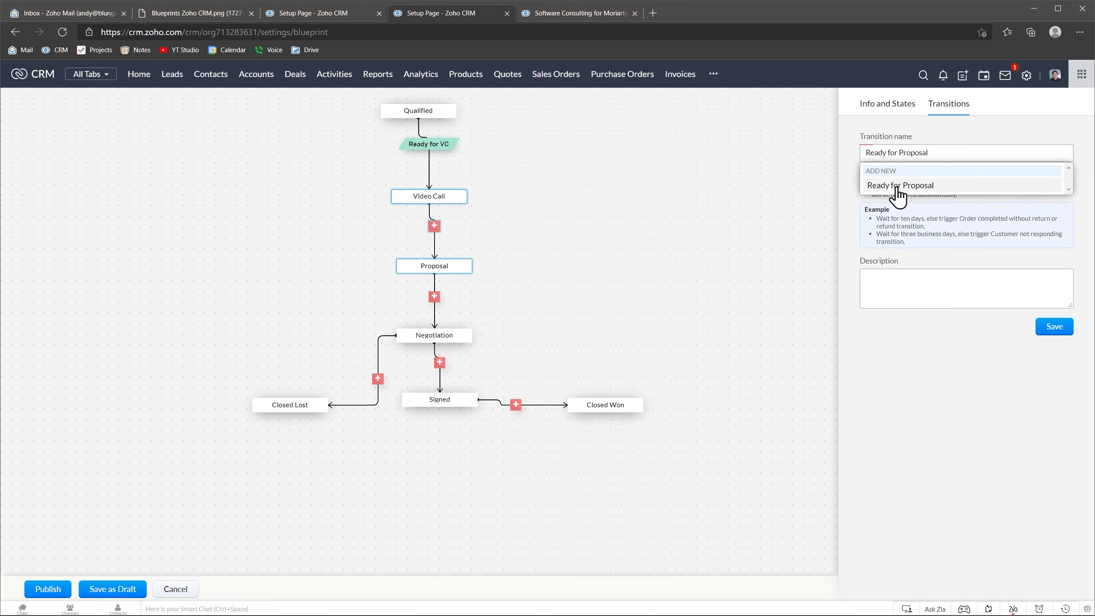
Create the Ready for Proposal transition and a 'Negociating' transition from Proposal to Negotiation
click(899, 185)
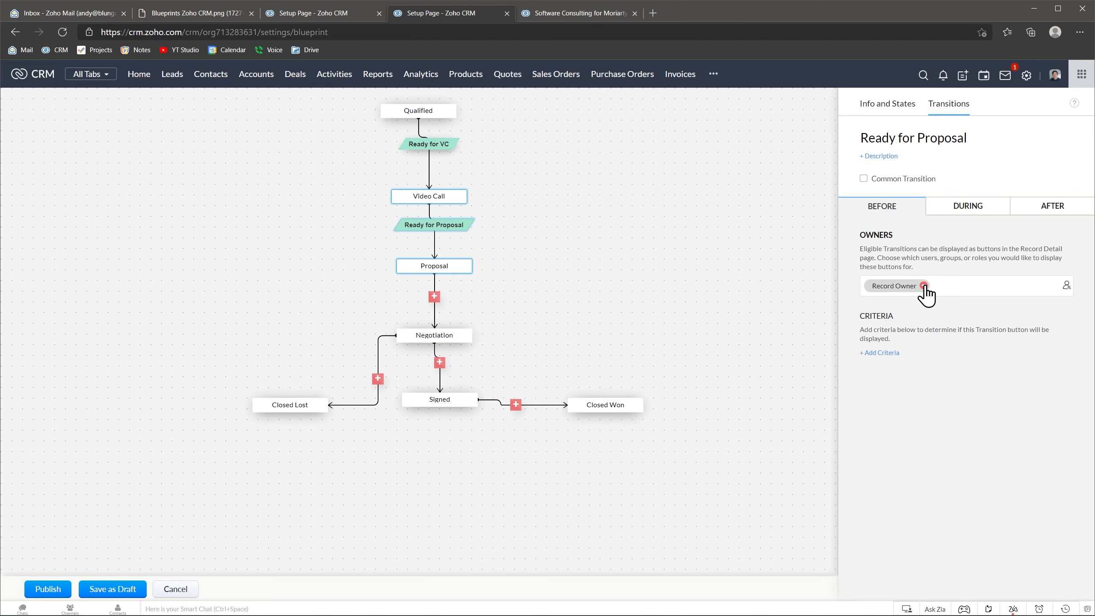
click(433, 296)
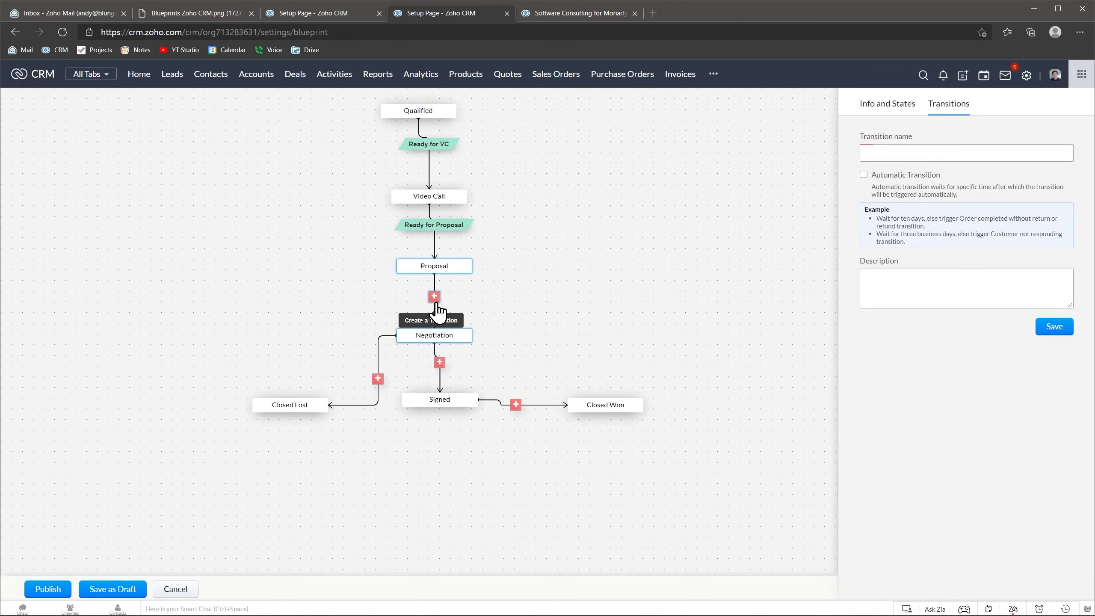
text(Negociating)
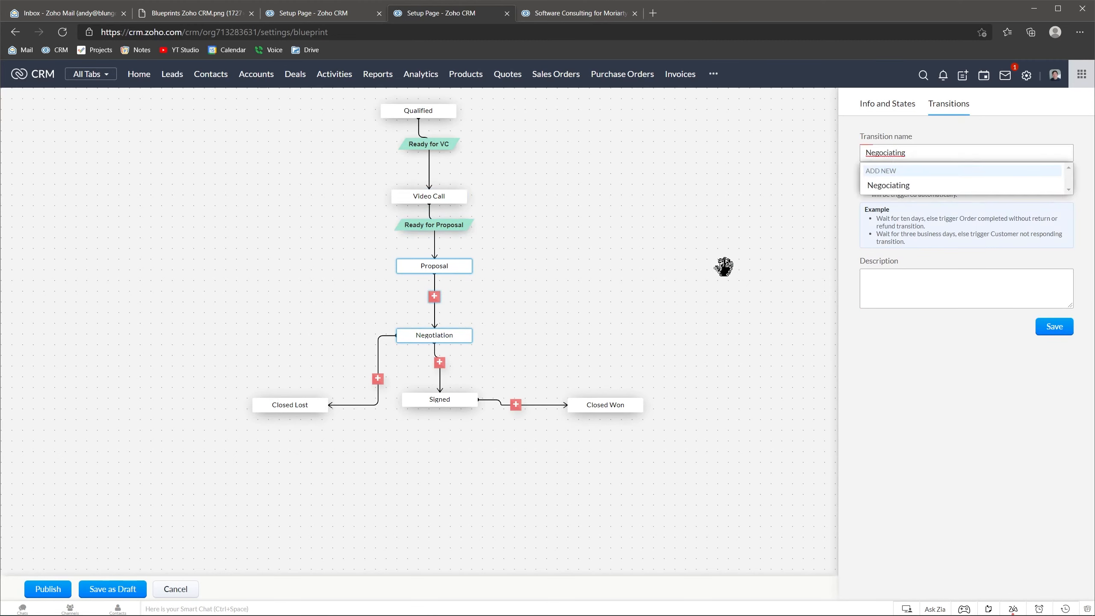
click(888, 185)
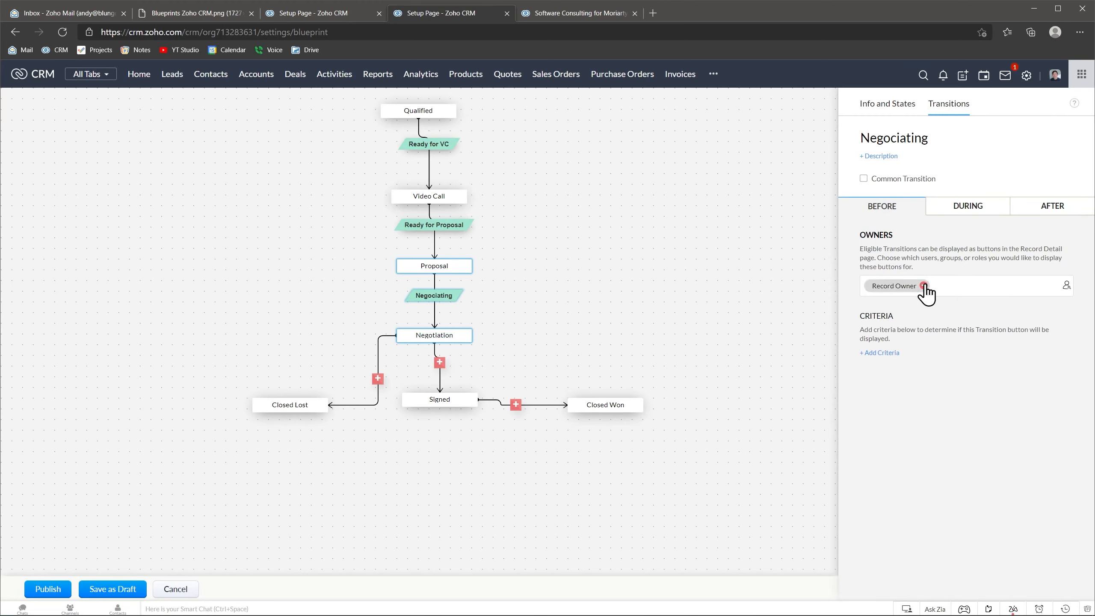
Add transitions 'Proposal Signed', 'Won' and 'Lost' linking Negotiation, Signed, Closed Won and Closed Lost
click(439, 362)
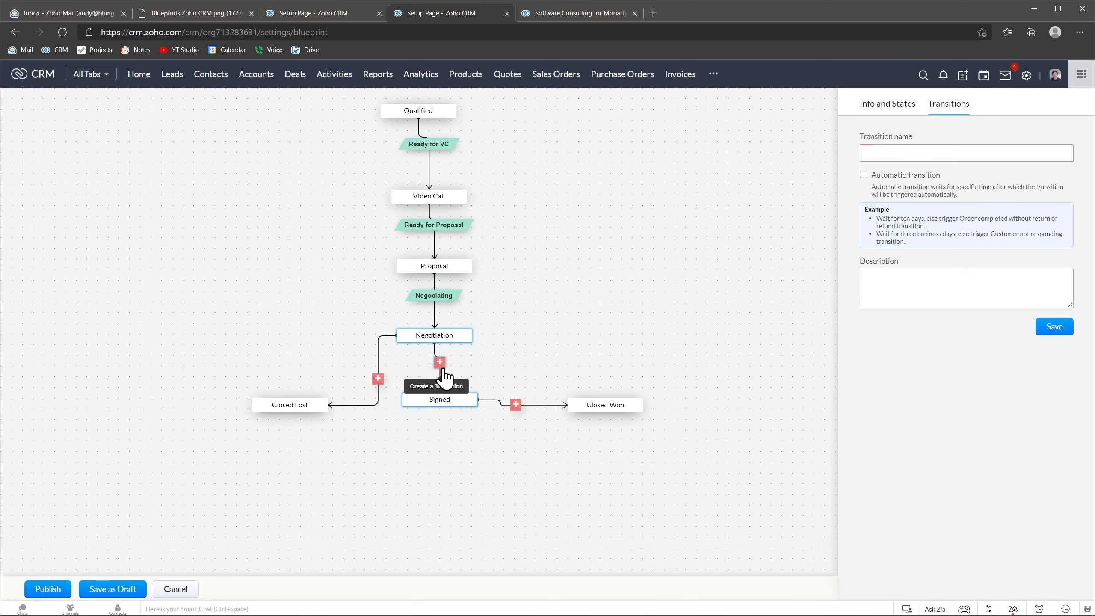
text(Proposal Signed)
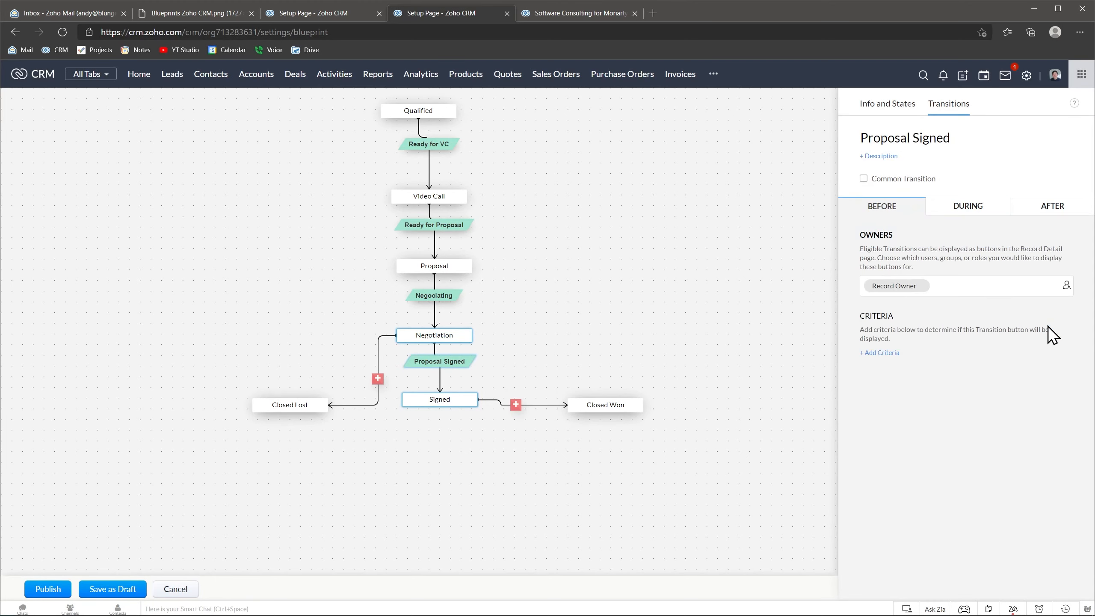
click(515, 404)
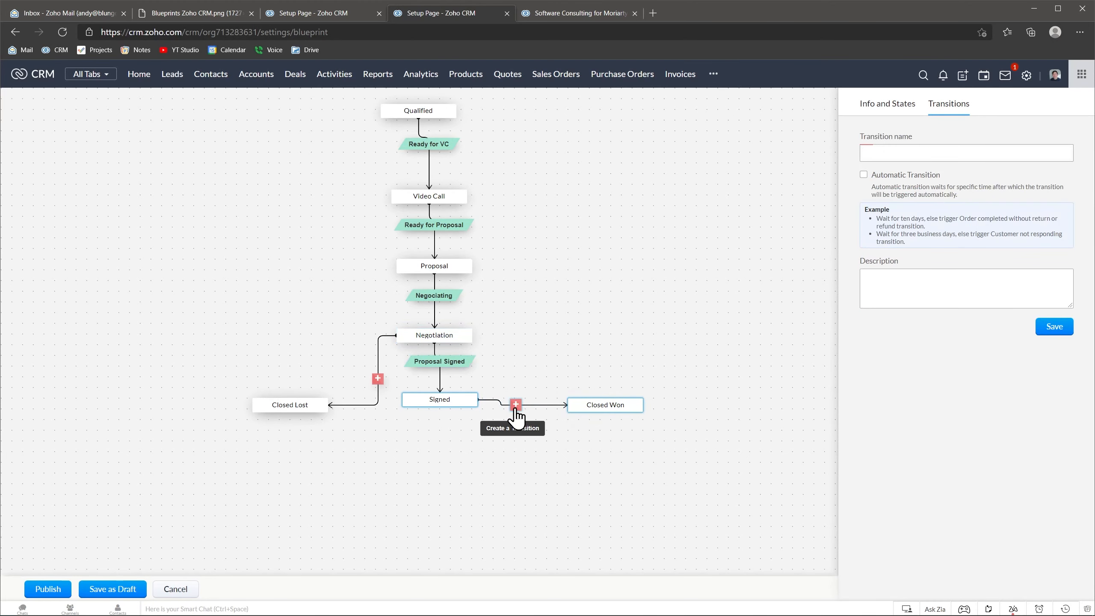
text(Won)
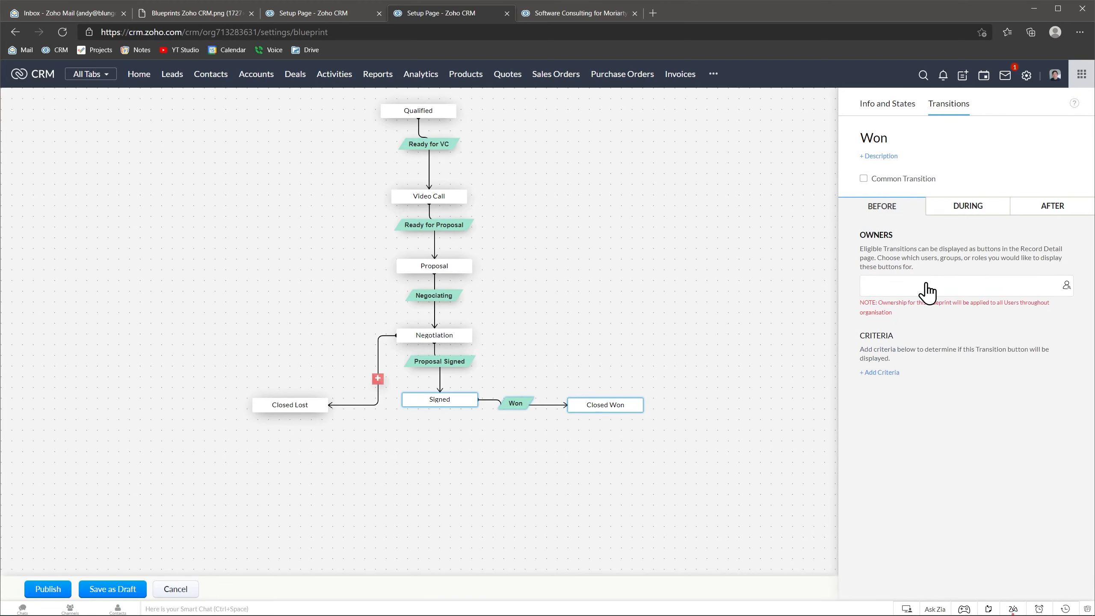
click(377, 379)
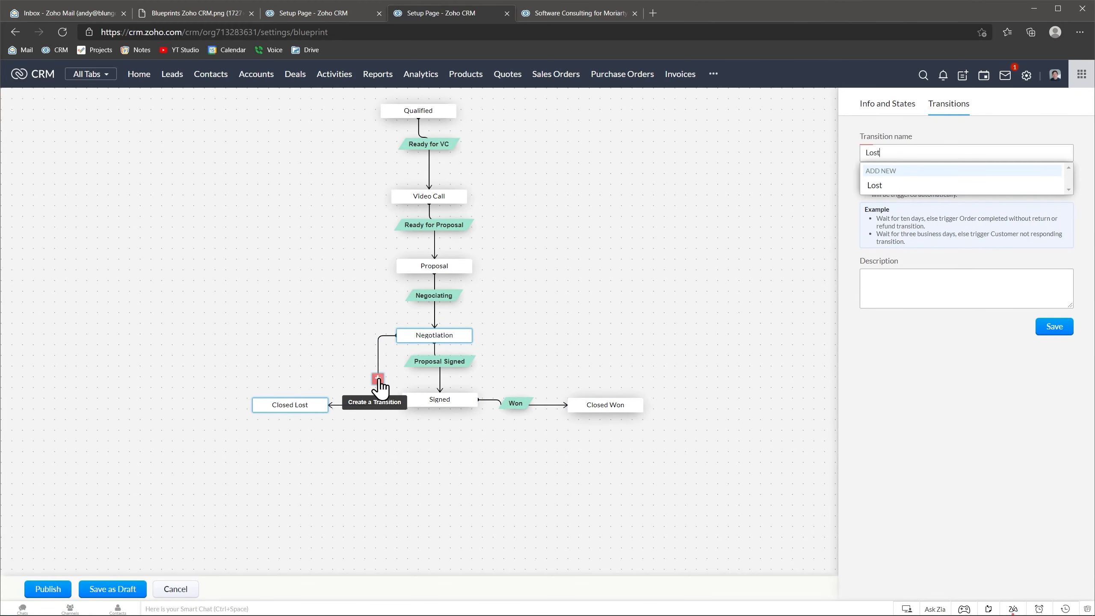
click(873, 185)
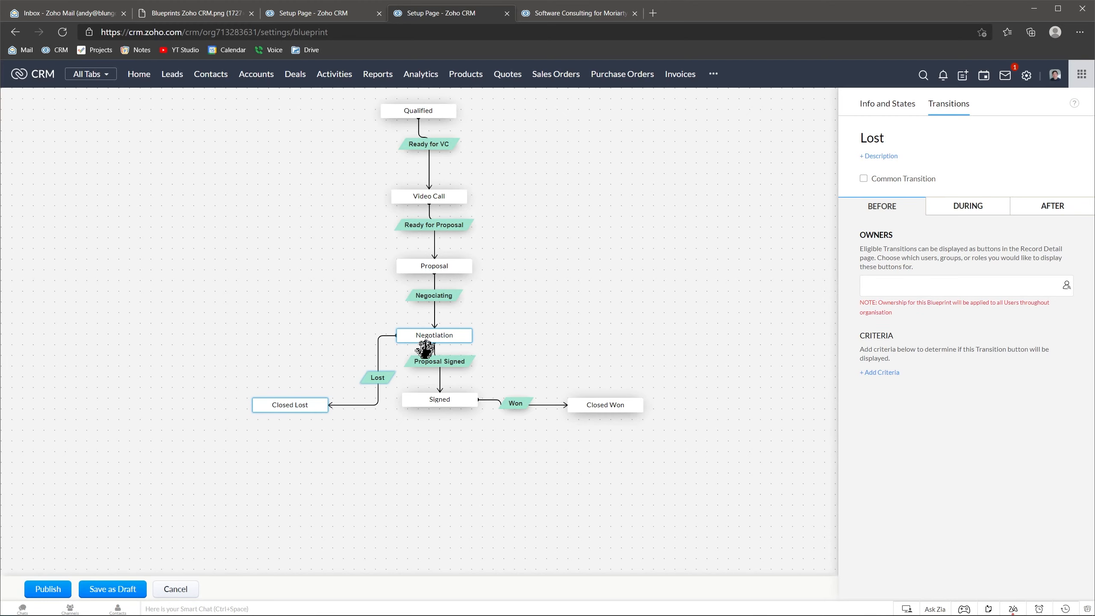
mouse_move(347, 372)
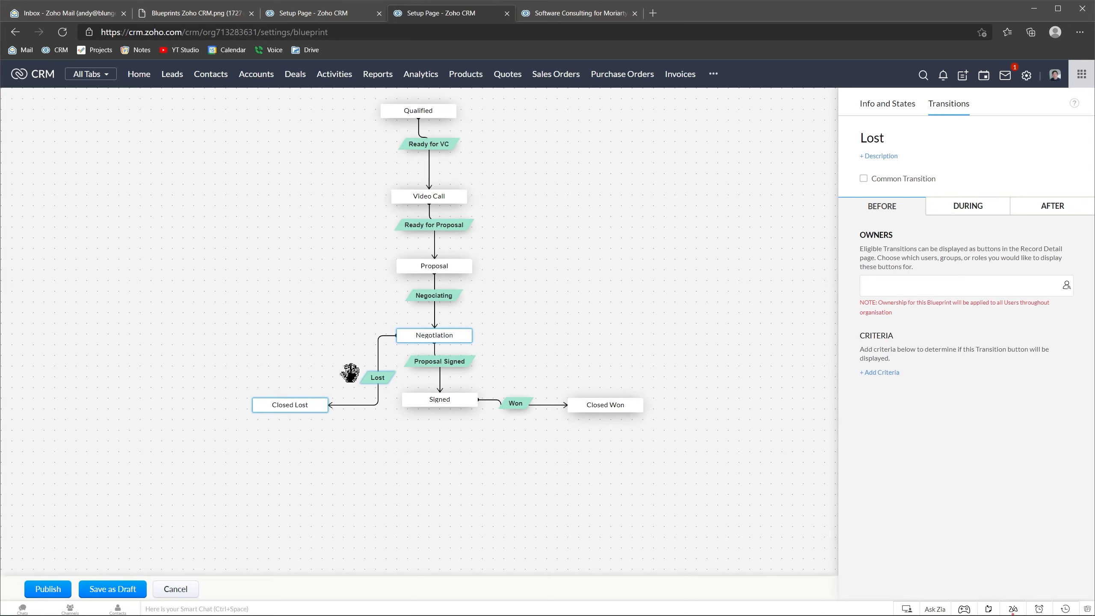
mouse_move(369, 199)
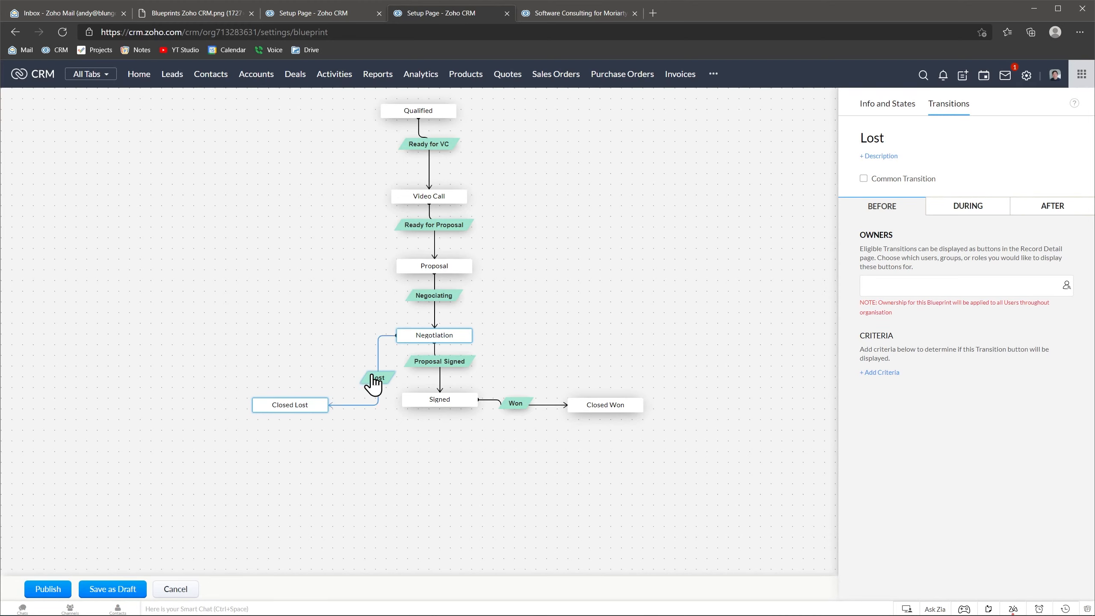
mouse_move(377, 382)
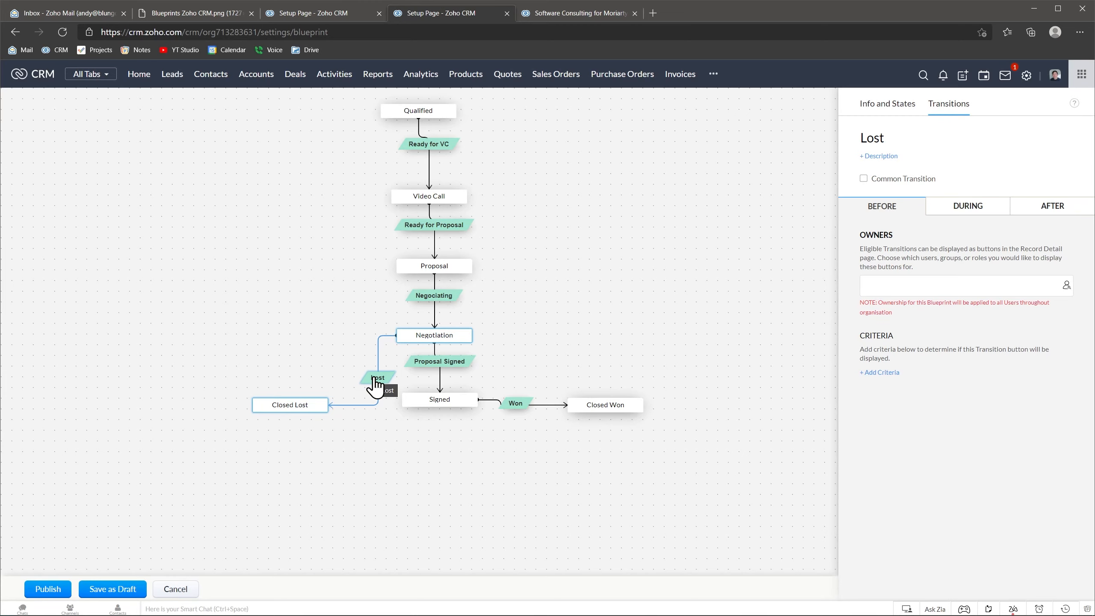
mouse_move(871, 197)
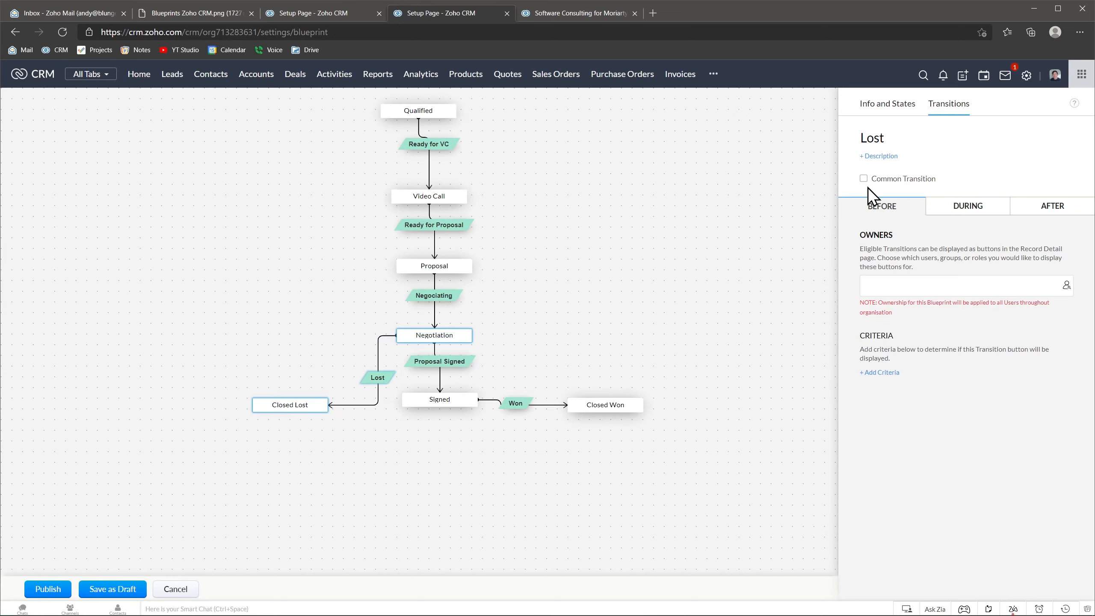
Make Lost a common transition from all states except Qualified and Closed Won
click(864, 178)
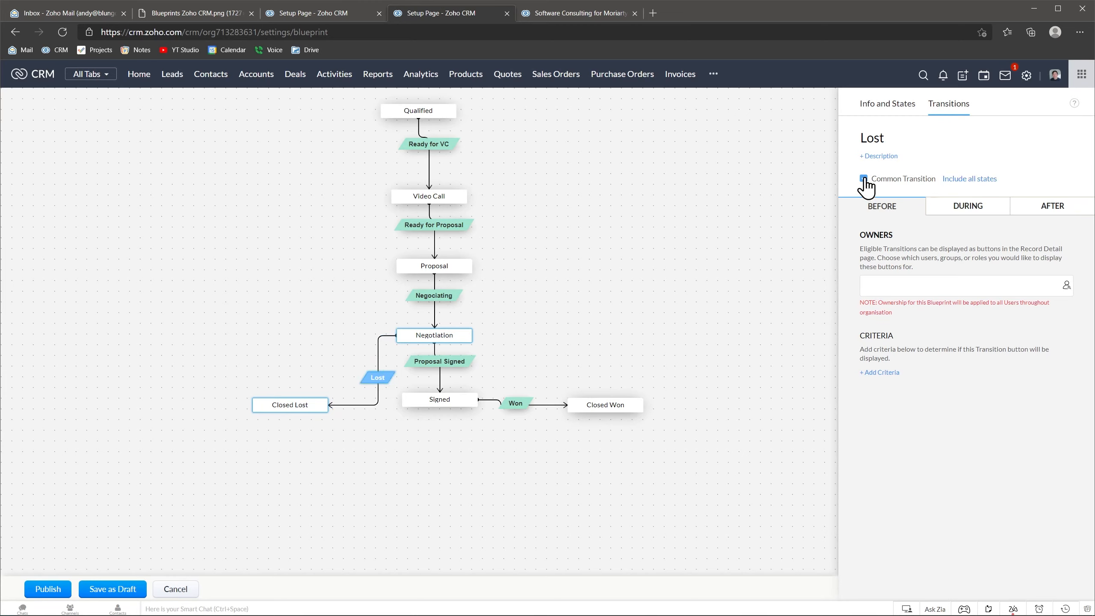
click(864, 178)
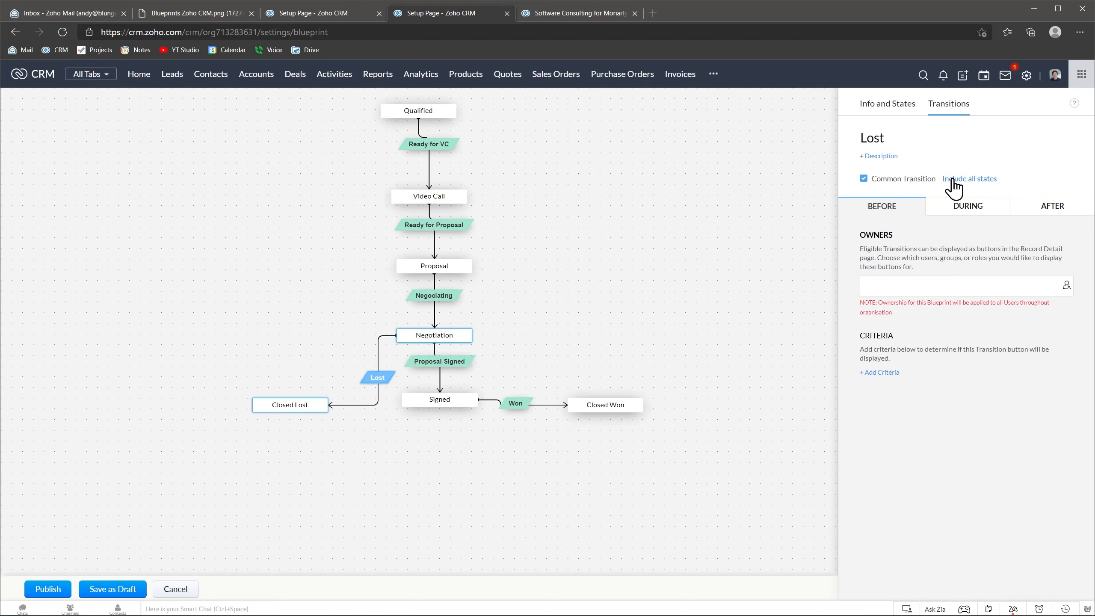
click(969, 179)
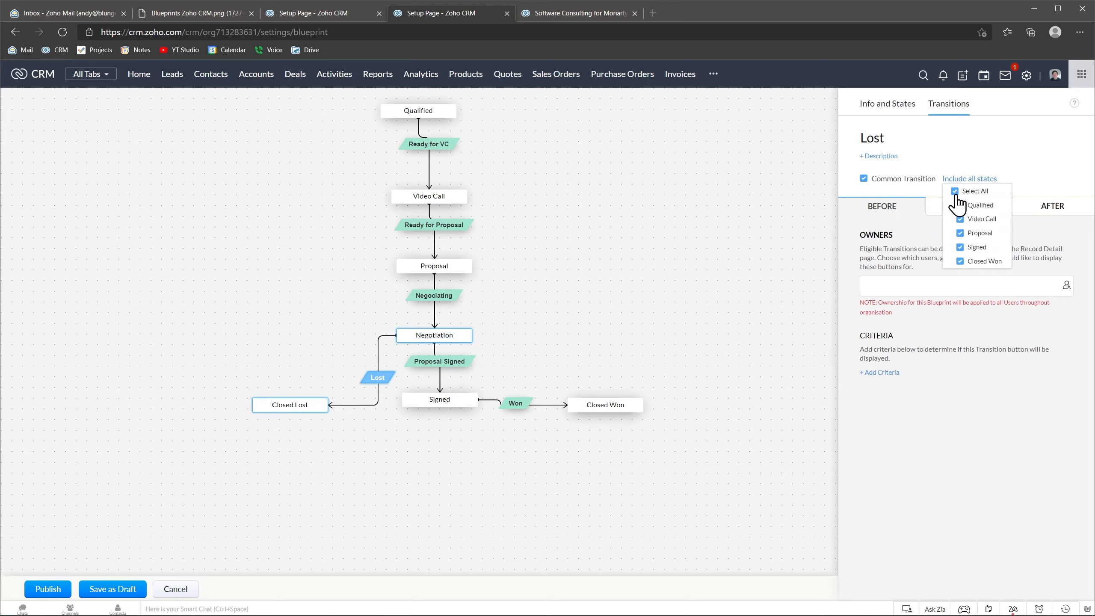
click(960, 205)
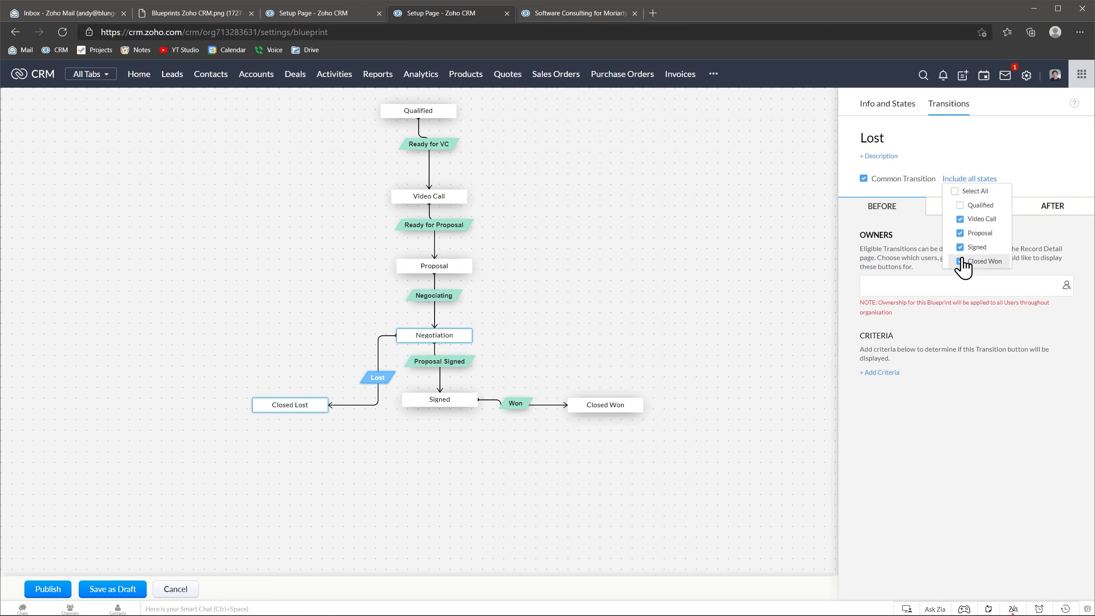
click(959, 261)
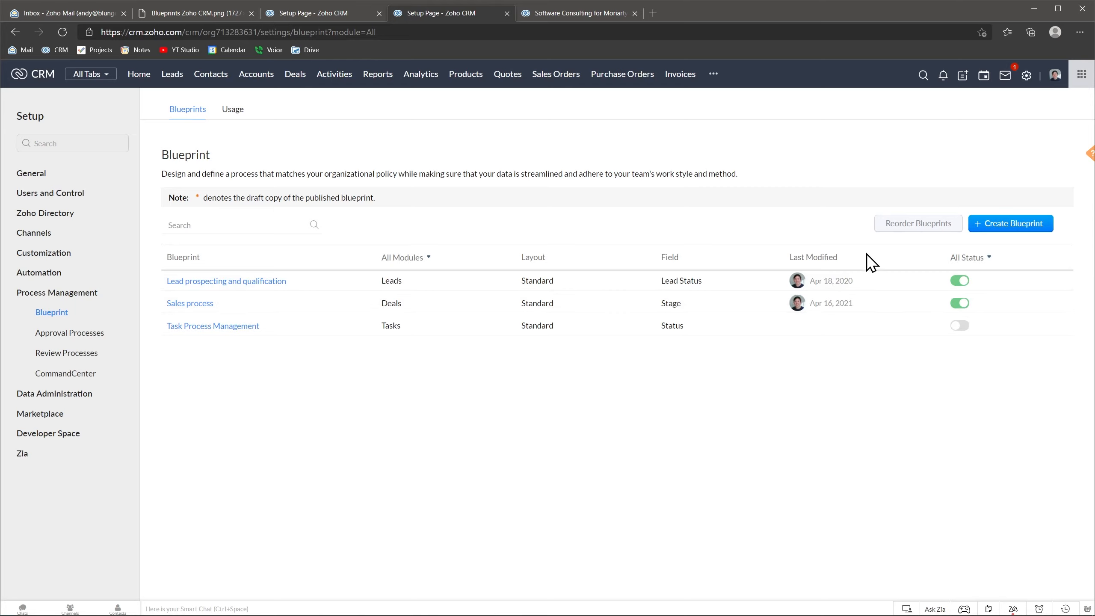
Bring up the Software Consulting for Moriarty's Roofing deal record at the Qualified stage
click(576, 12)
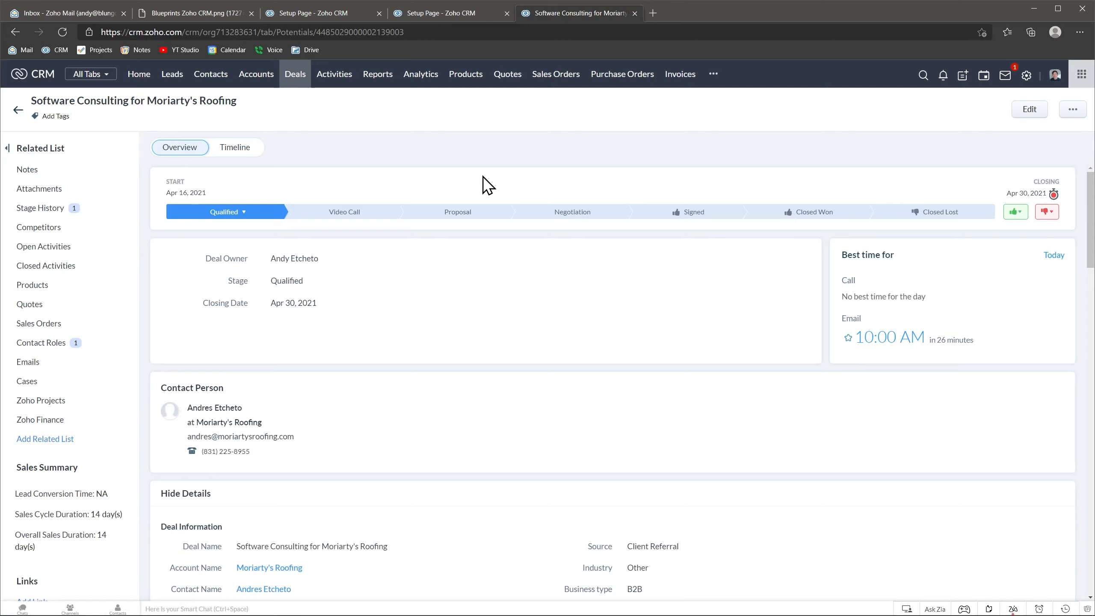
mouse_move(718, 194)
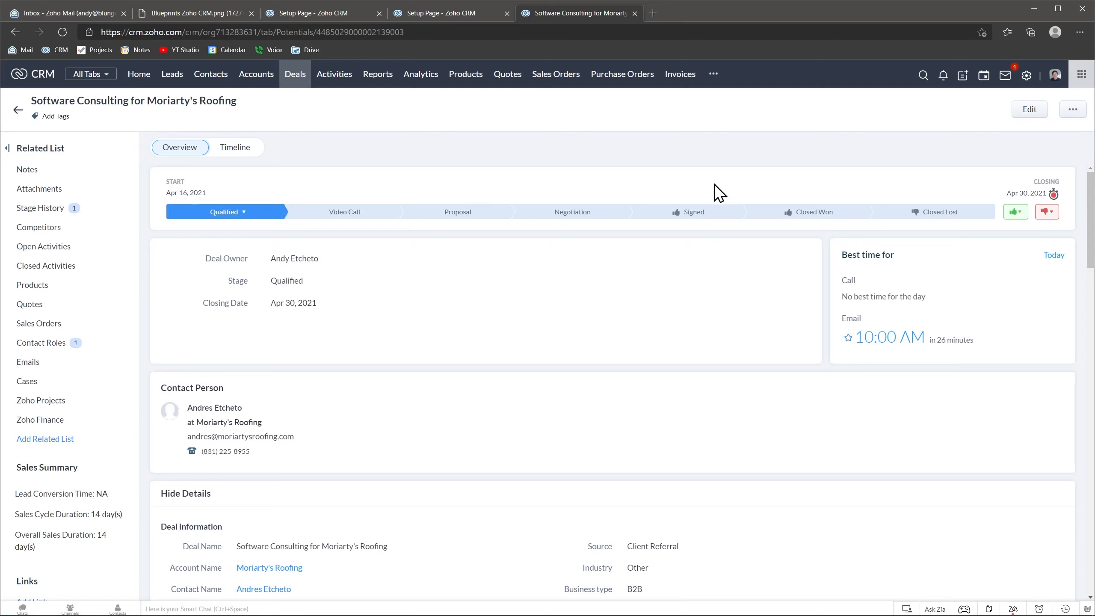
mouse_move(781, 194)
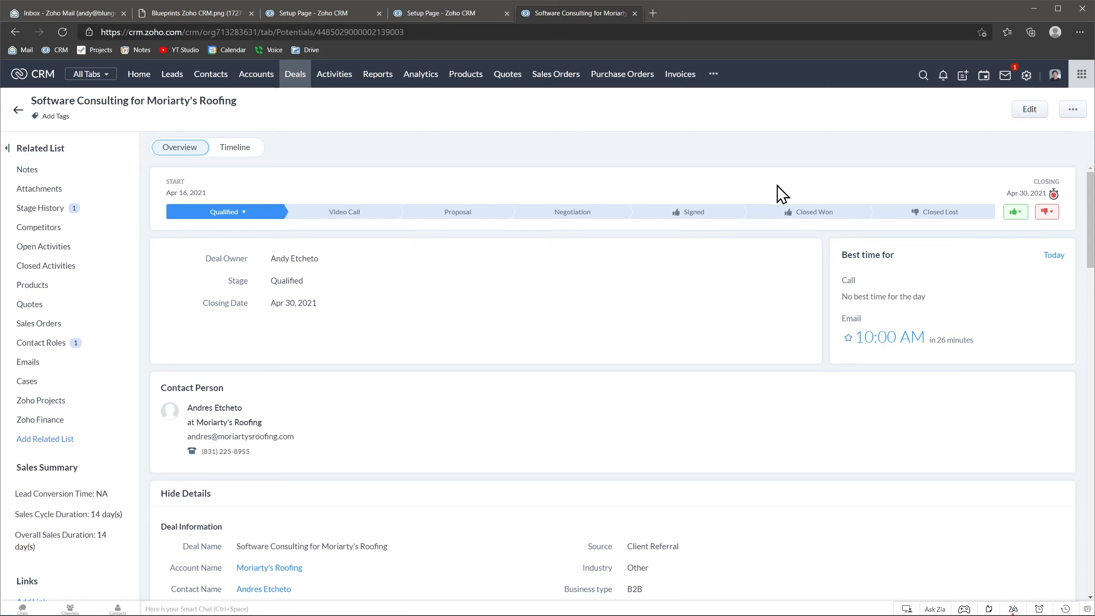
mouse_move(572, 211)
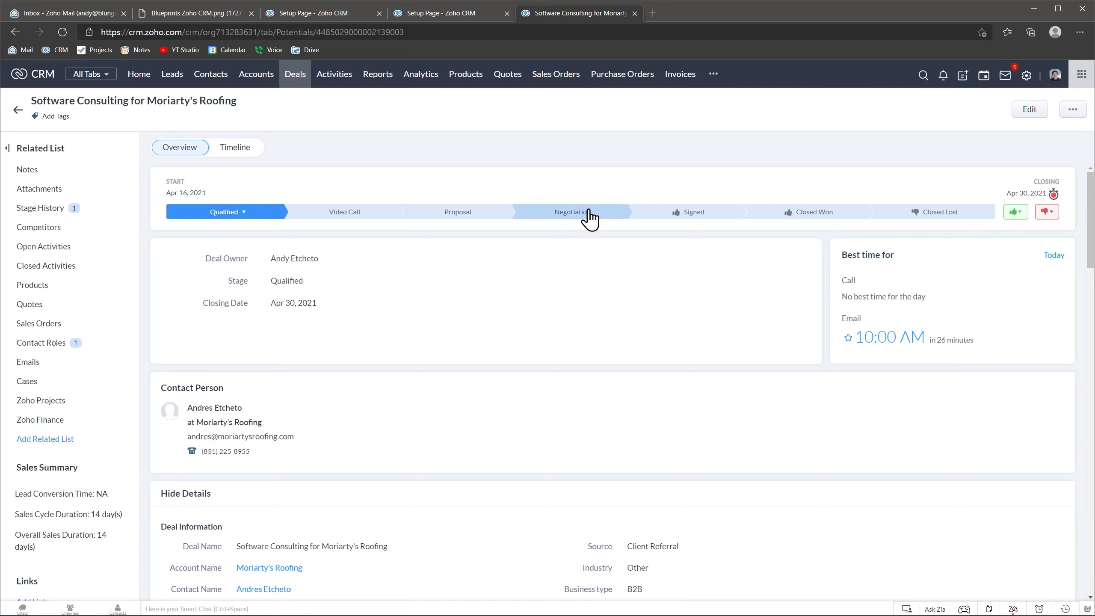
mouse_move(619, 214)
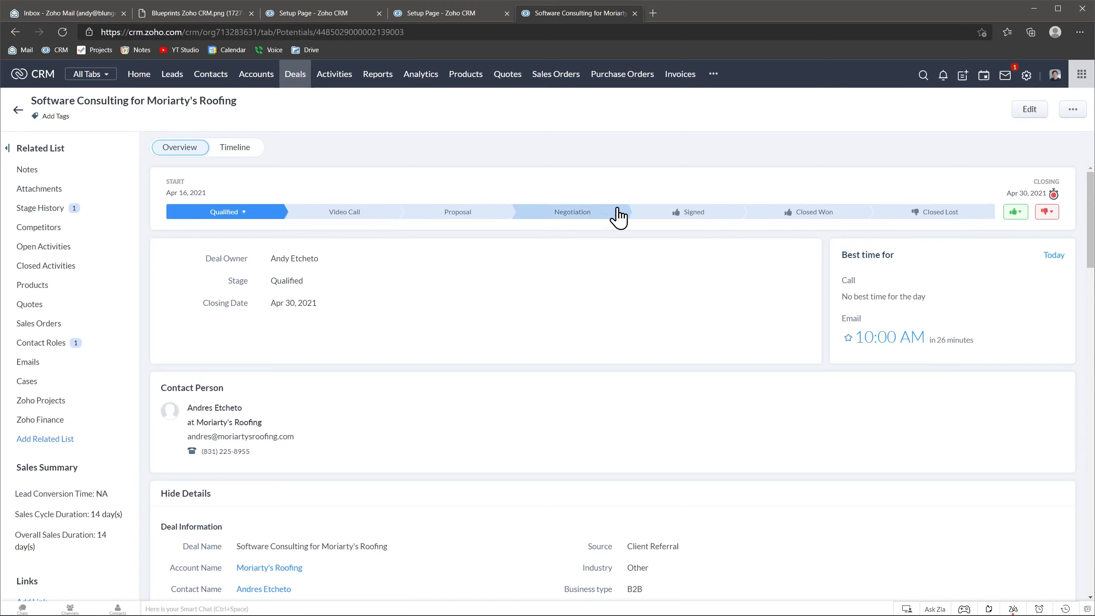
mouse_move(680, 217)
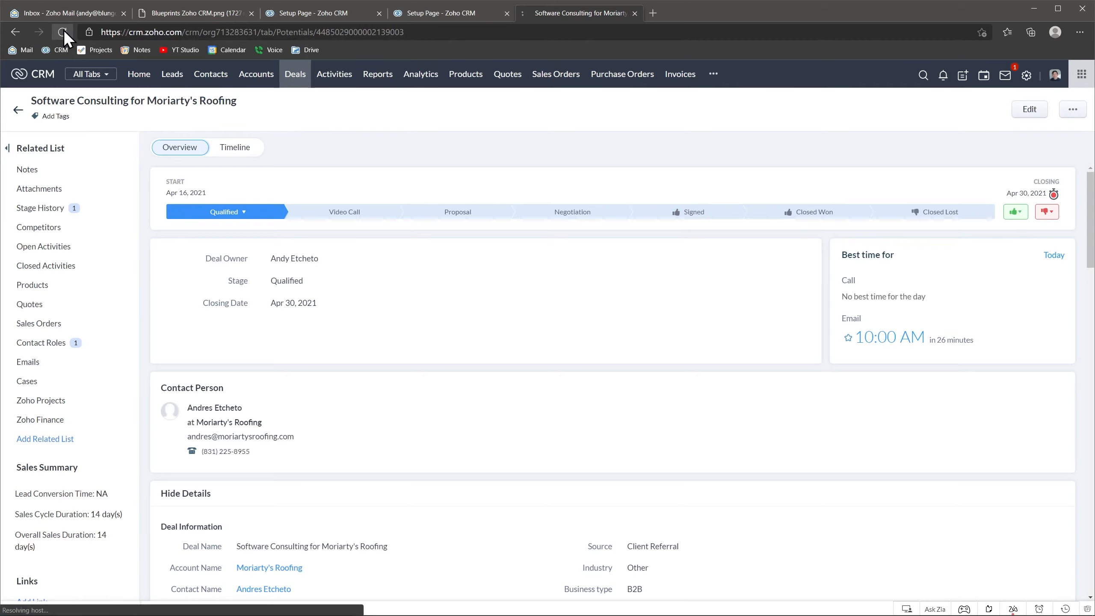
Reload the deal, then submit the Ready for VC transition with the note 'Ready'
click(62, 32)
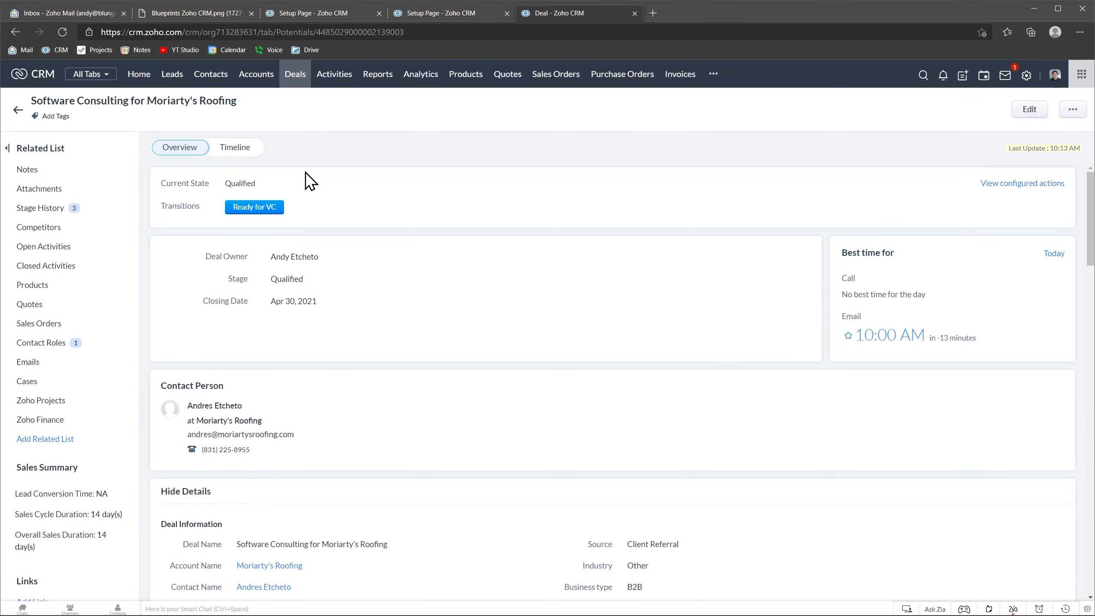
mouse_move(293, 185)
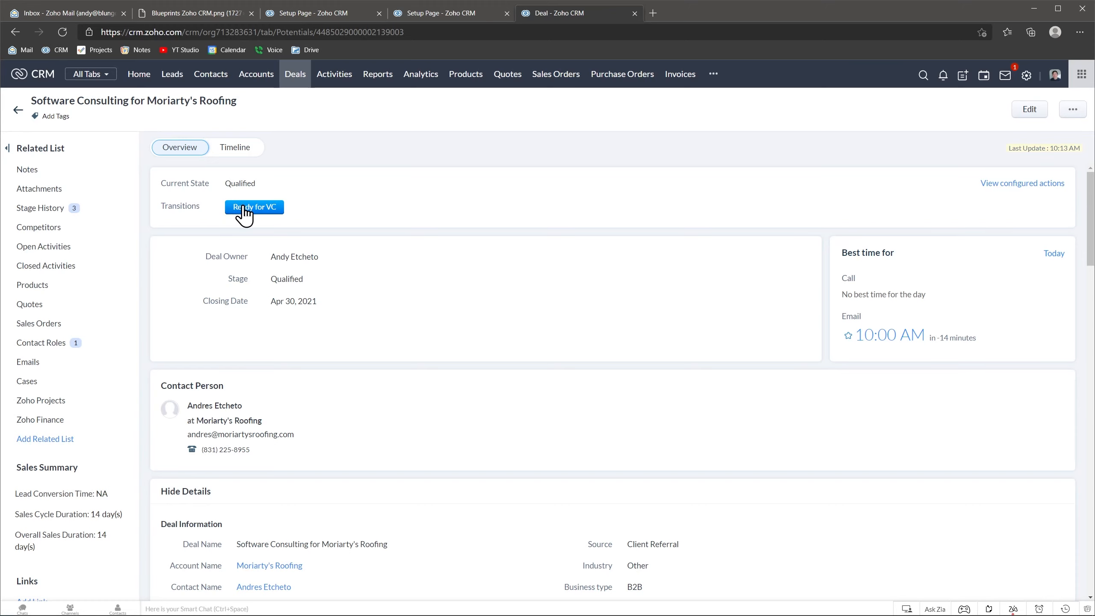
click(254, 207)
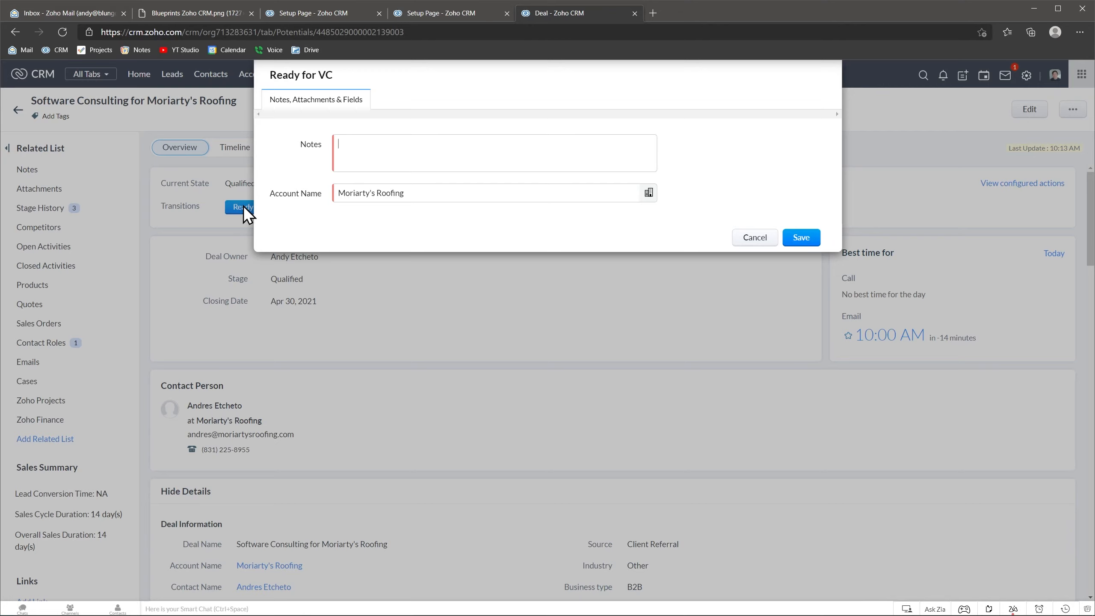
text(Ready)
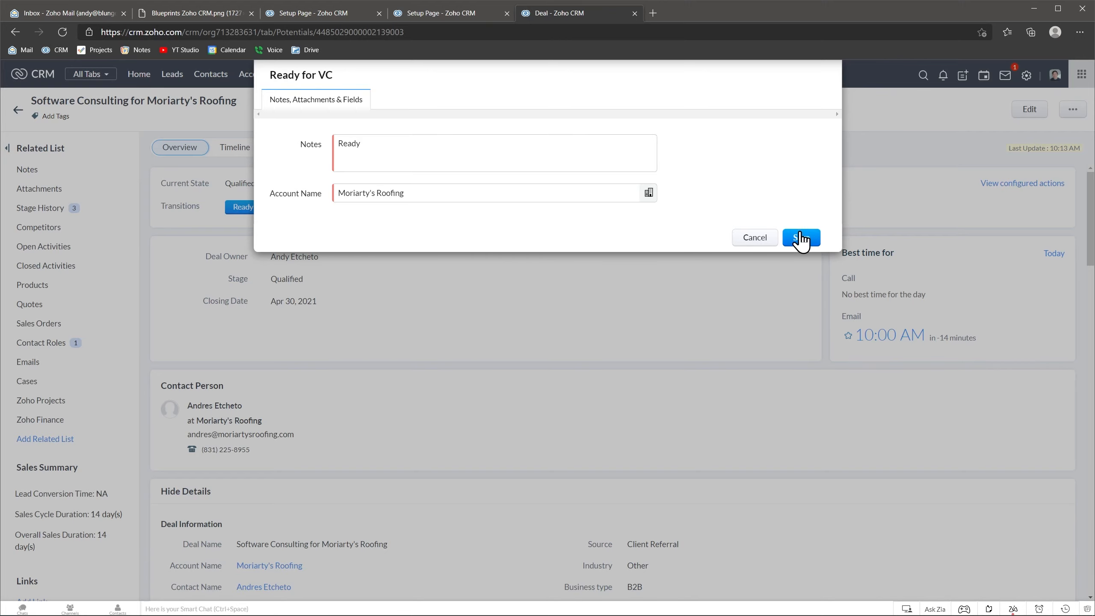
click(800, 237)
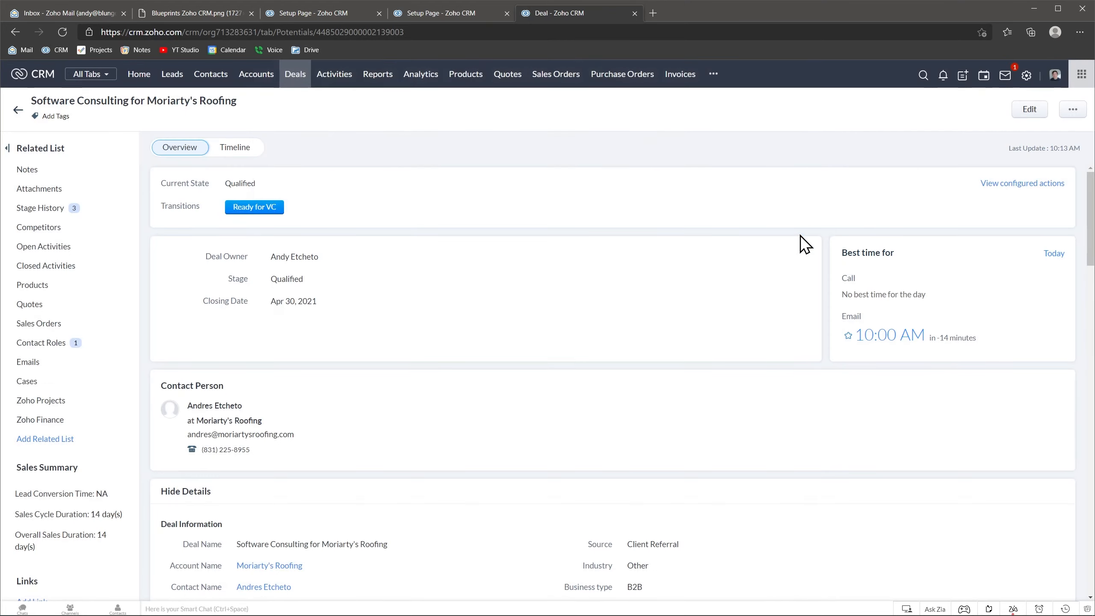
Move the deal through Video Call and the Lost transition to Closed Lost
click(253, 207)
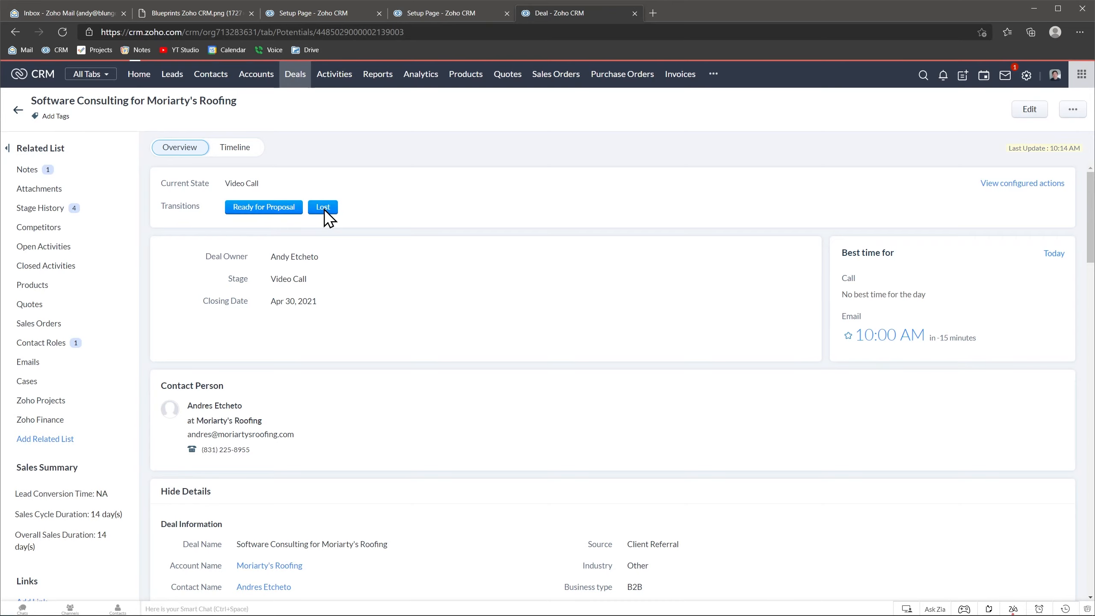
click(322, 207)
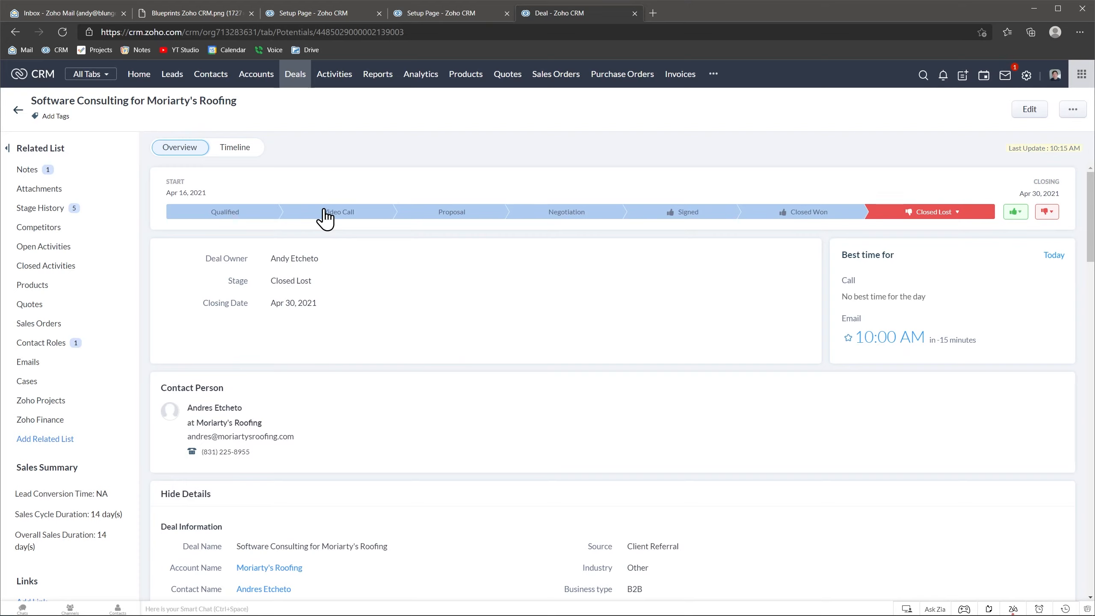